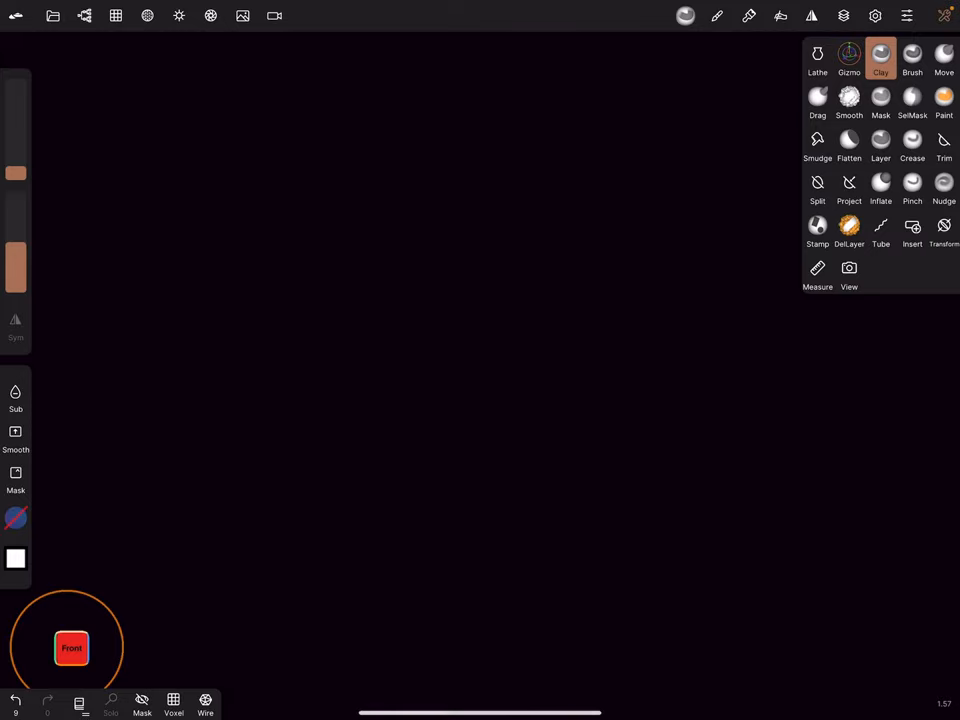
- Activate the Lathe tool and collapse the tools list to the side strip
{"action": "left_click", "coordinate": [818, 57]}
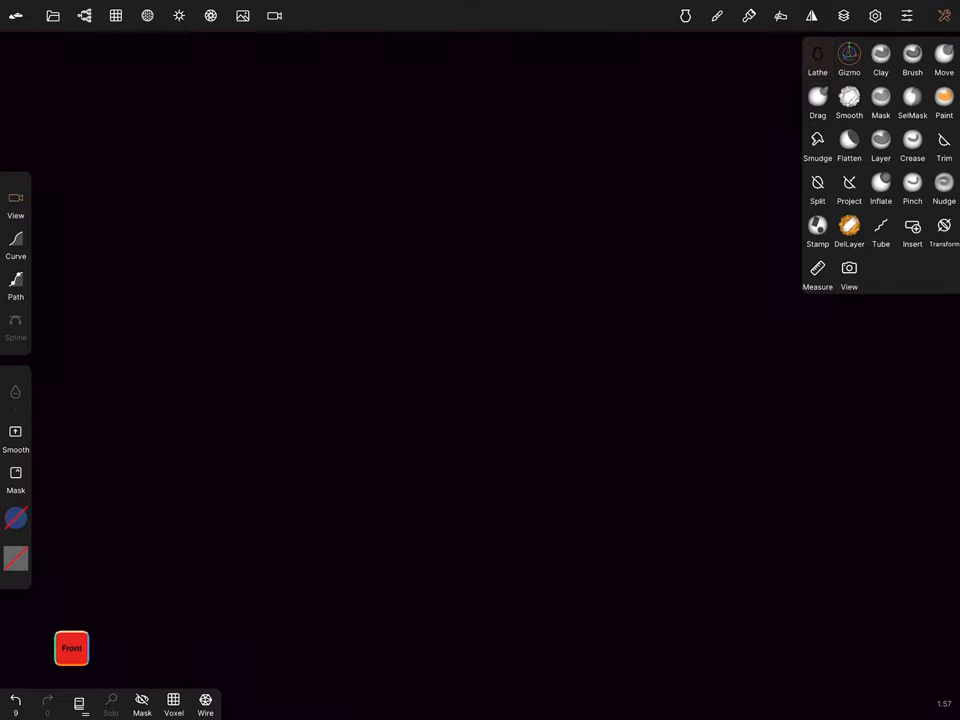
{"action": "left_click", "coordinate": [817, 57]}
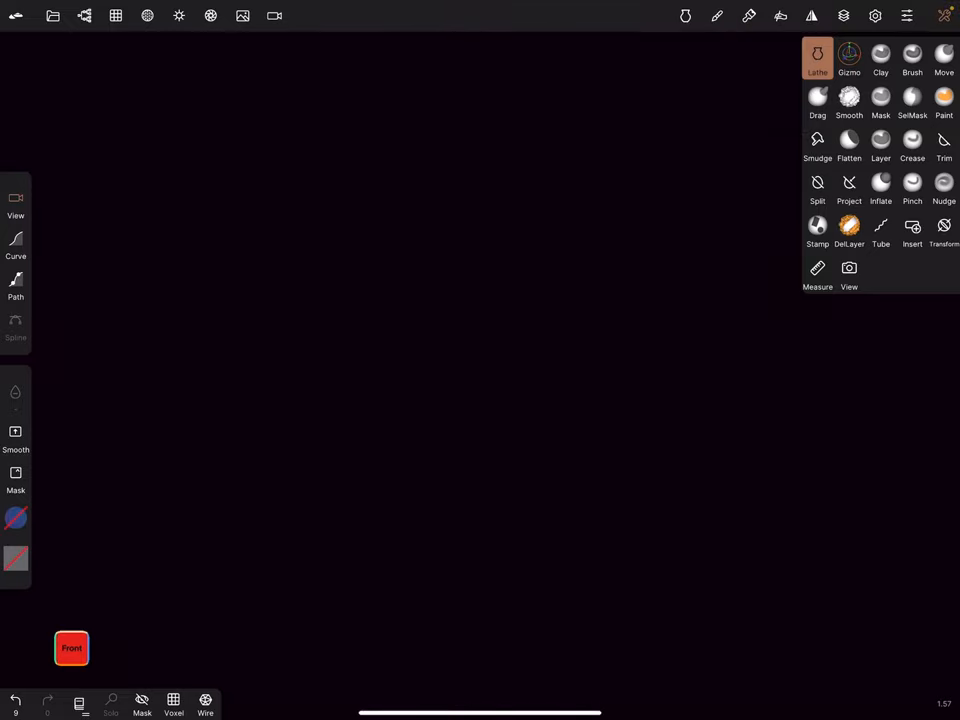
{"action": "left_click", "coordinate": [811, 15]}
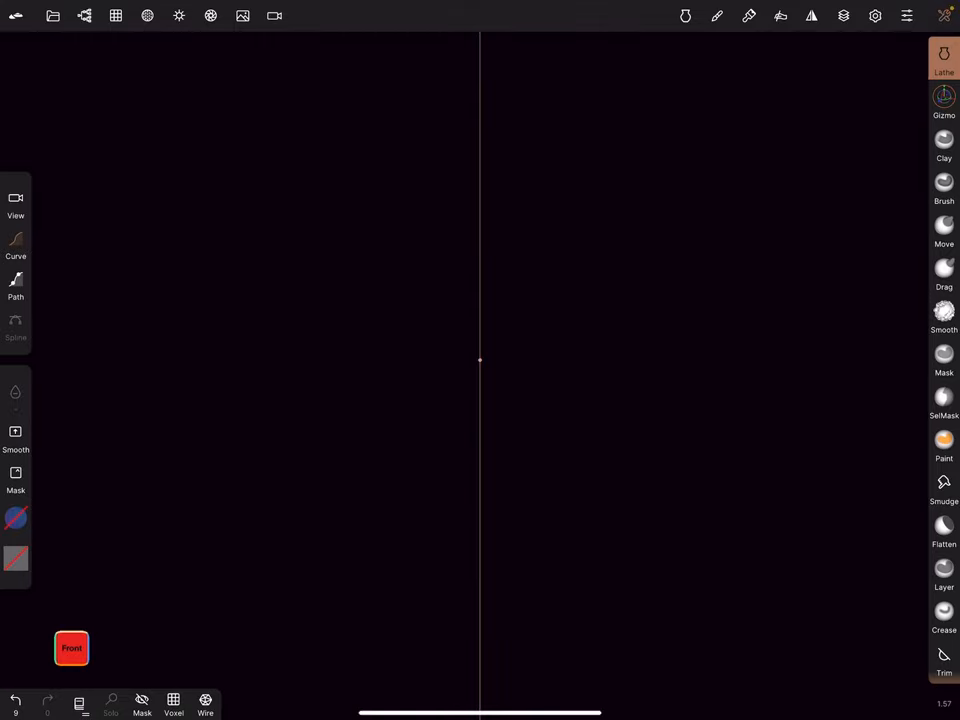
- Trace the hat half-profile from the axis down and out to a wide brim, then revolve it
{"action": "left_click_drag", "start_coordinate": [420, 112], "coordinate": [478, 112]}
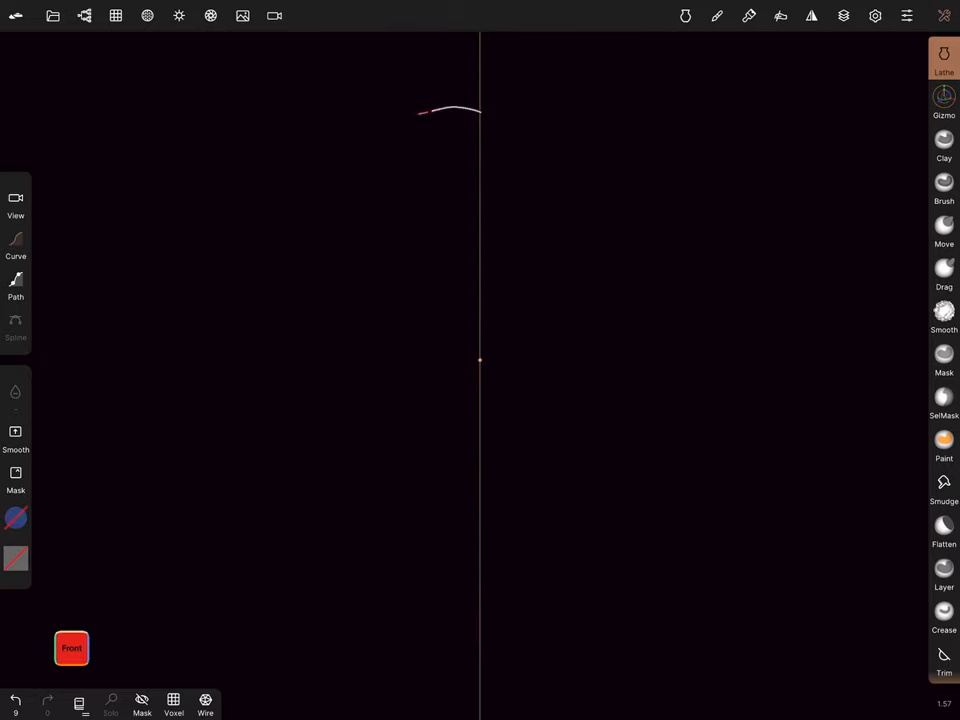
{"action": "left_click_drag", "start_coordinate": [425, 110], "coordinate": [335, 310]}
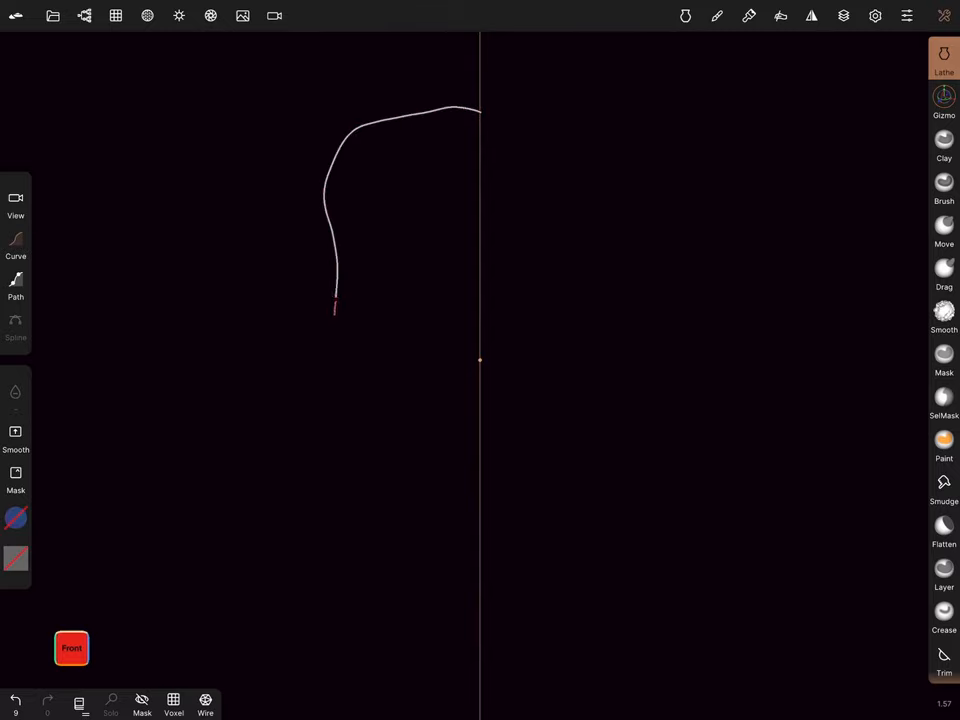
{"action": "left_click_drag", "start_coordinate": [335, 310], "coordinate": [225, 330]}
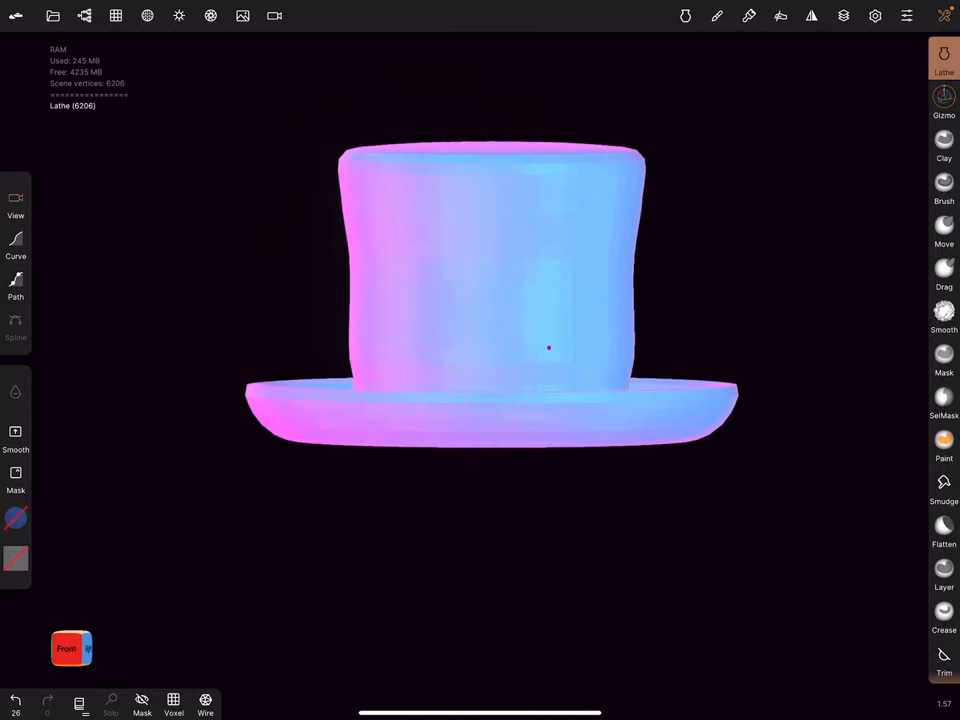
- Subdivide the hat mesh under Multiresolution until it reaches about 397k faces
{"action": "left_click", "coordinate": [115, 15]}
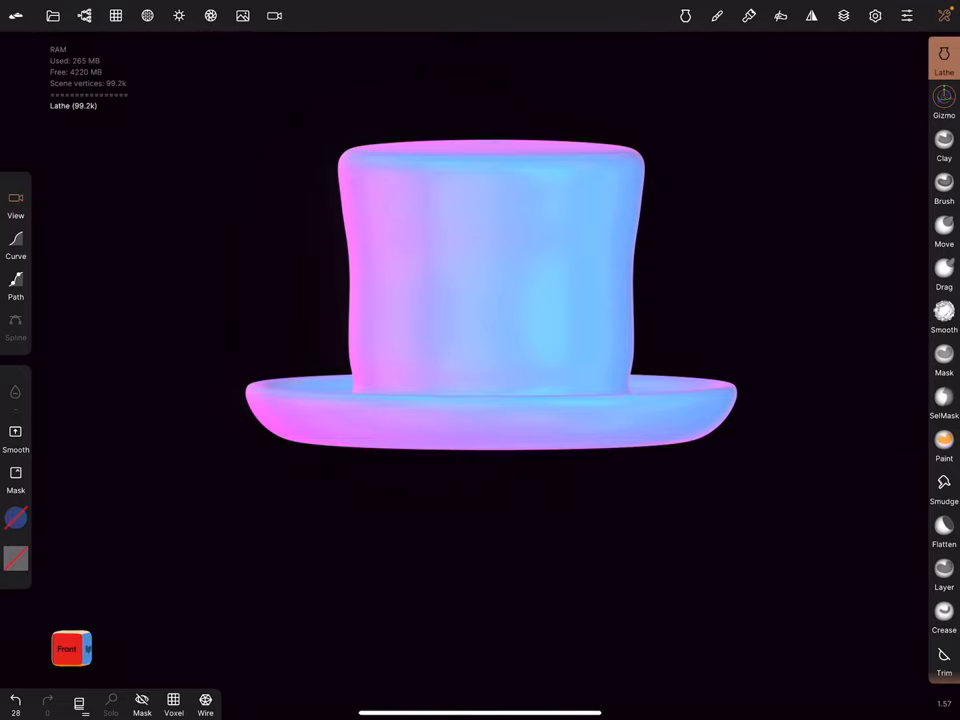
{"action": "left_click", "coordinate": [943, 440]}
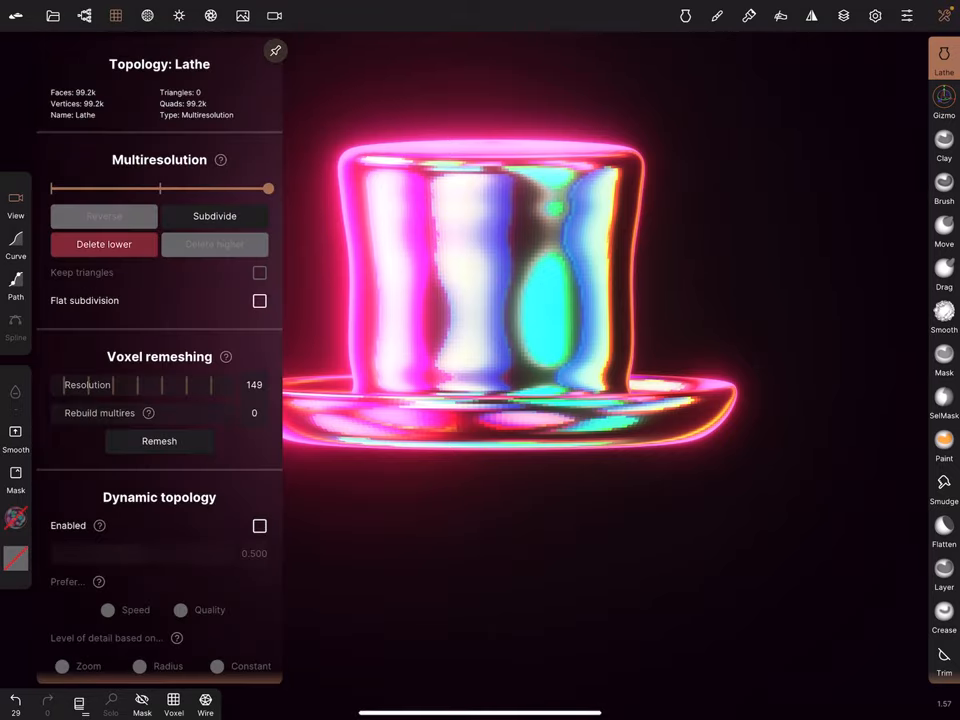
{"action": "left_click", "coordinate": [214, 216]}
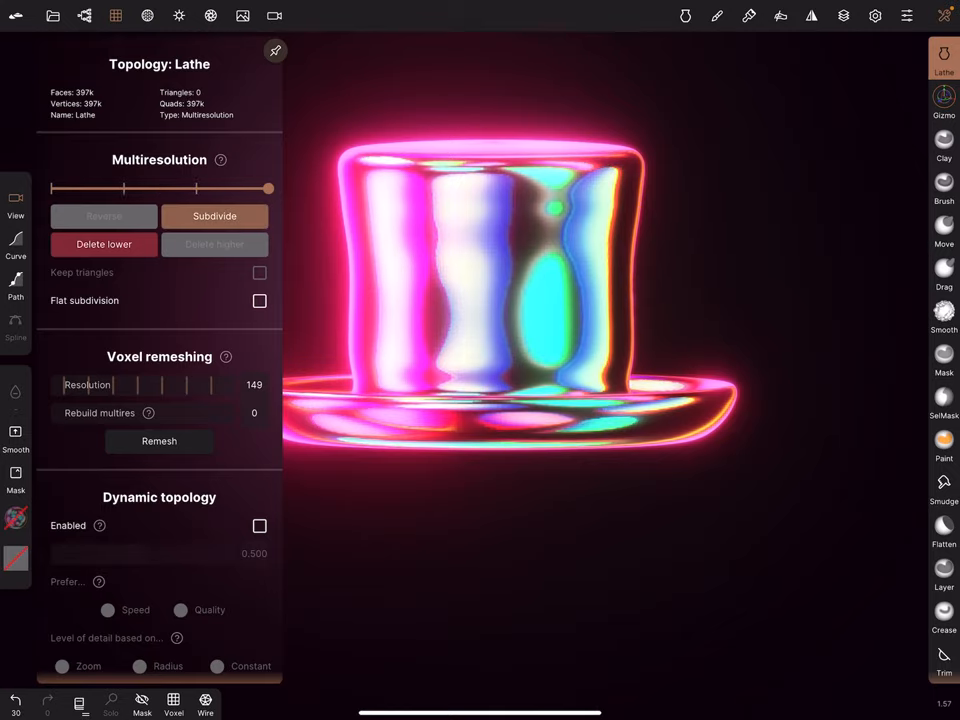
{"action": "left_click", "coordinate": [214, 216]}
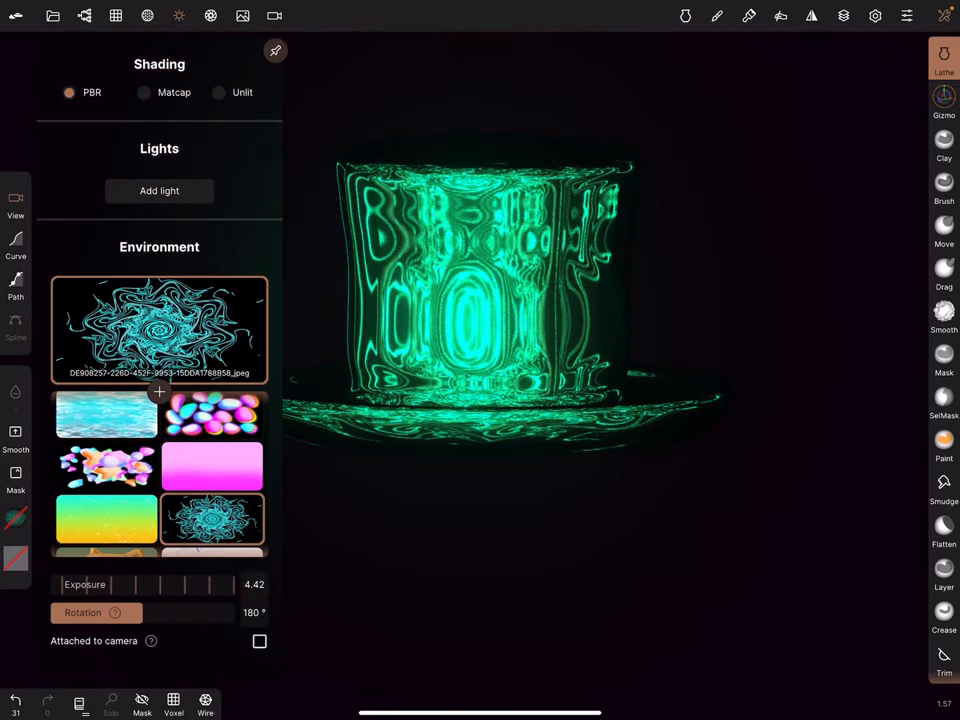
- Load a swirl image as Environment with exposure 4.42 and rotation 180°
{"action": "scroll", "scroll_direction": "down", "scroll_amount": 3}
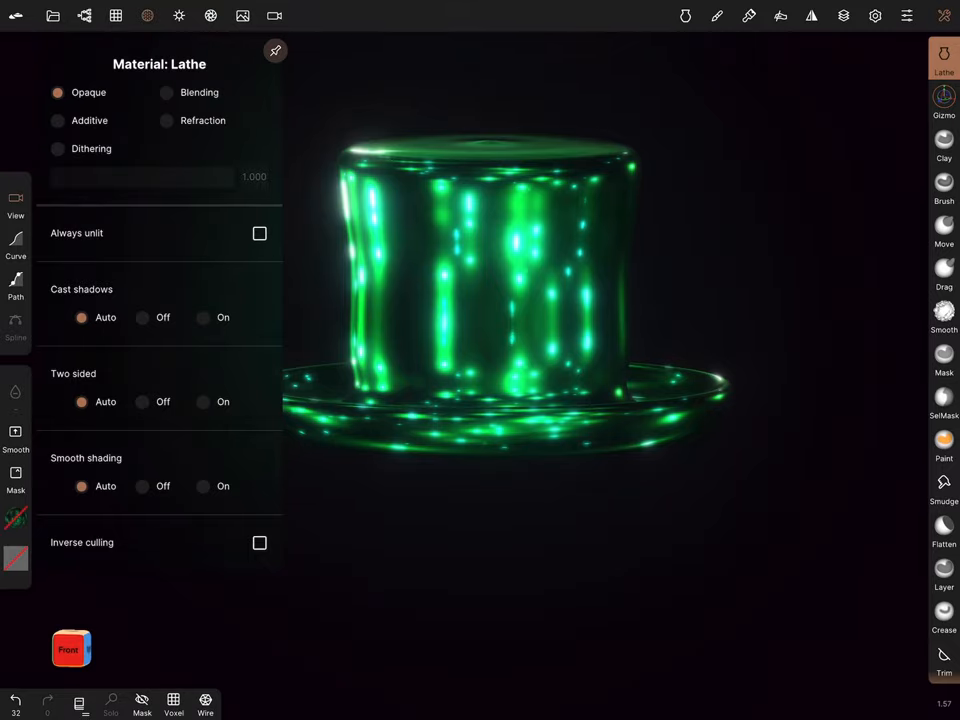
- Set the hat material to Blending and enable Bloom (intensity 1.23, radius 0.6, threshold 1.35)
{"action": "left_click", "coordinate": [116, 15]}
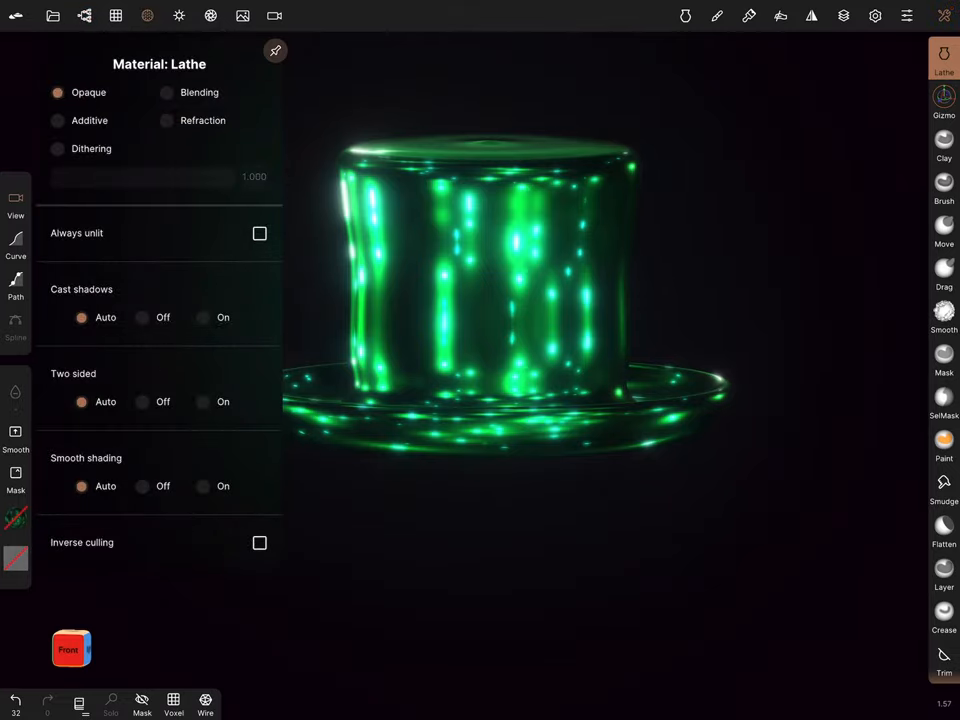
{"action": "left_click", "coordinate": [167, 92]}
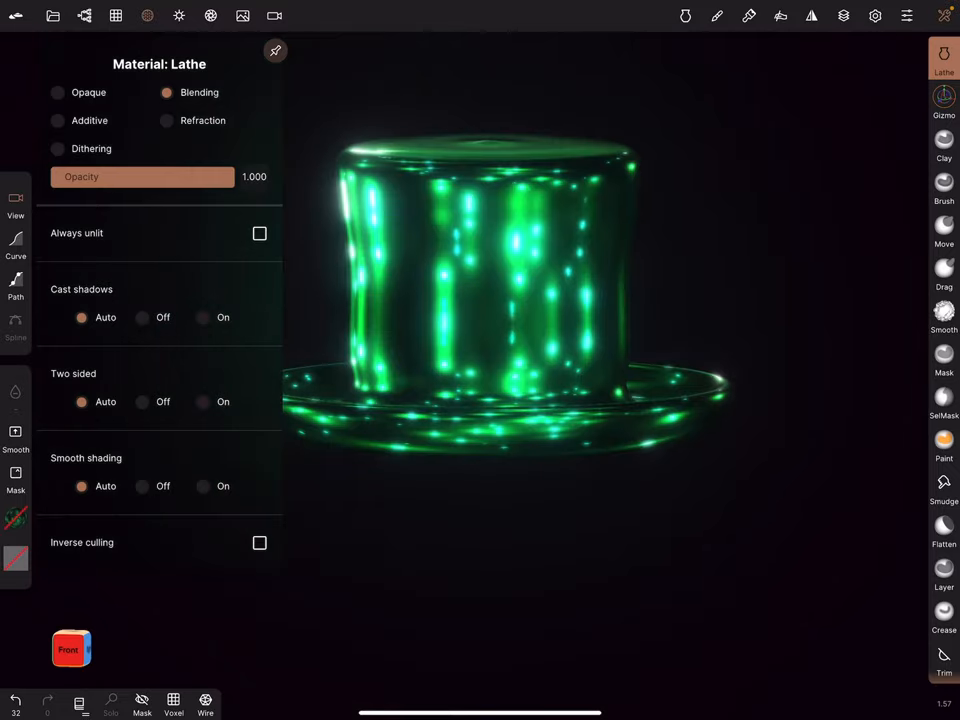
{"action": "left_click", "coordinate": [57, 120]}
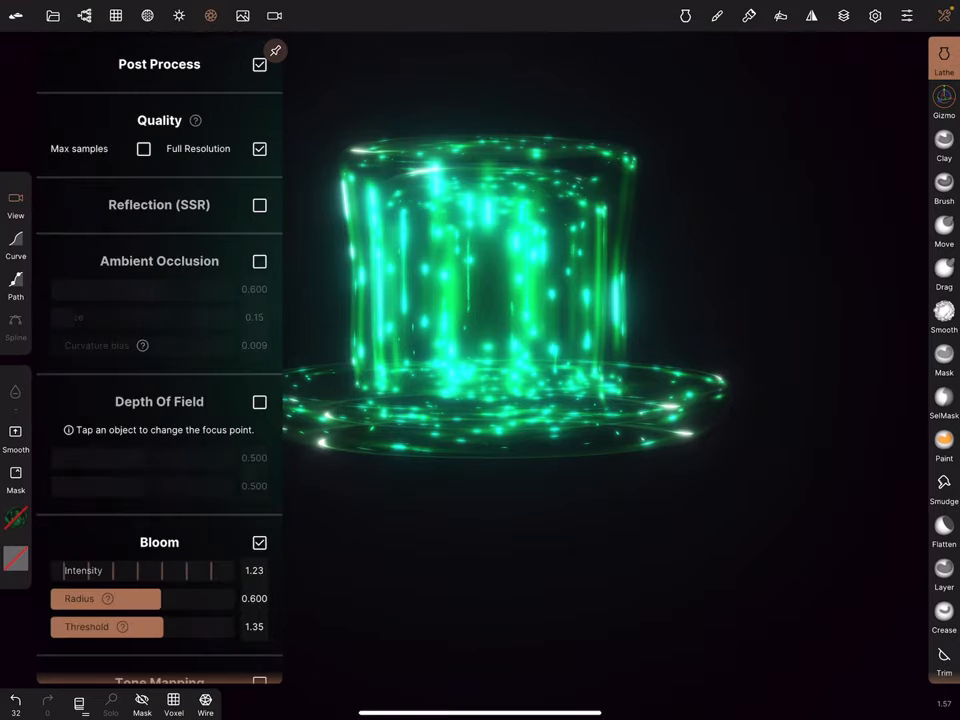
{"action": "scroll", "scroll_direction": "down", "scroll_amount": 3}
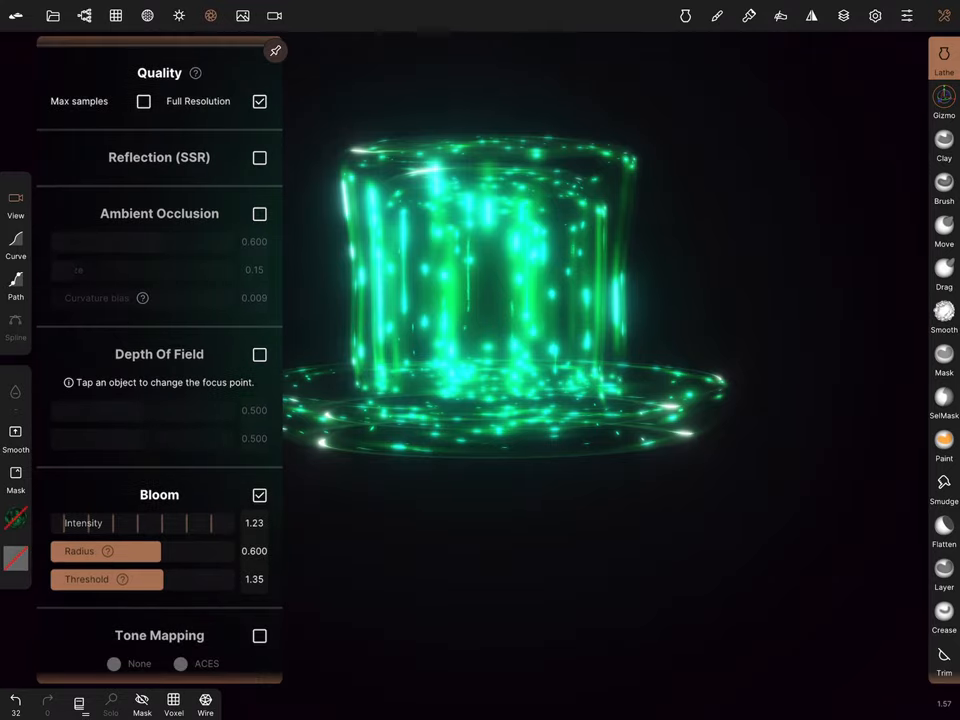
{"action": "scroll", "scroll_direction": "down", "scroll_amount": 3}
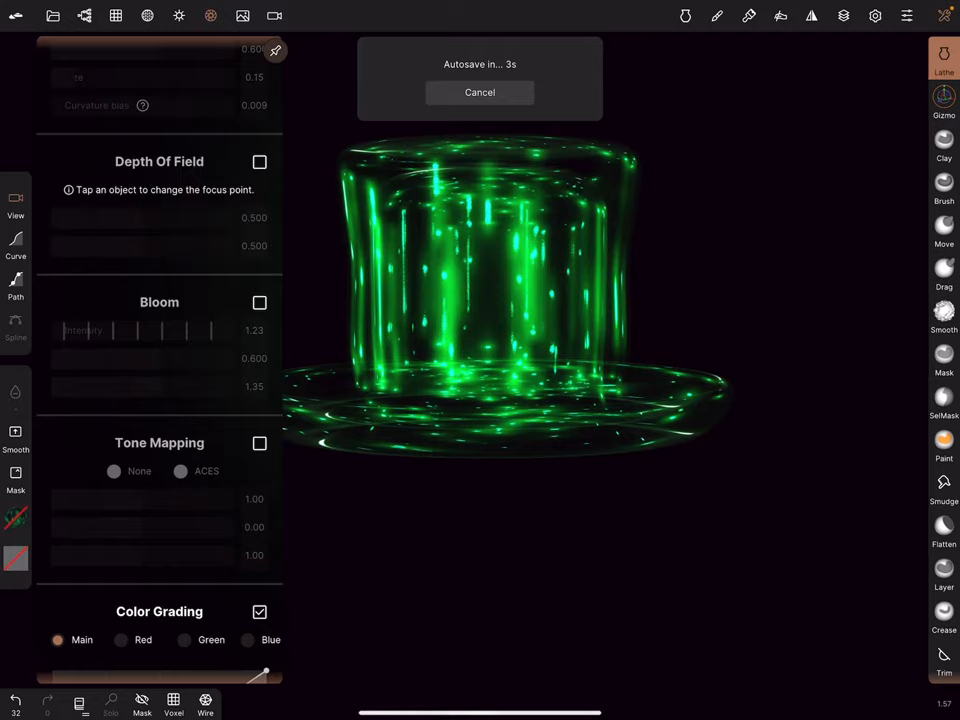
{"action": "left_click", "coordinate": [259, 302]}
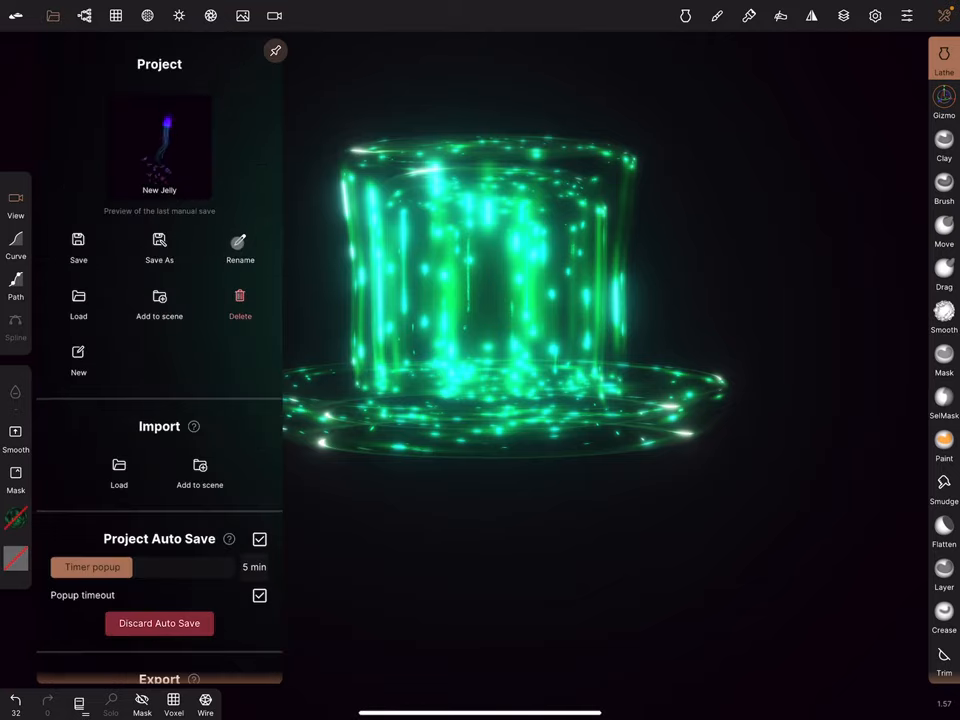
- Save the project as 'Top Hat Jelly', confirming the save prompt
{"action": "left_click", "coordinate": [240, 250]}
{"action": "type", "text": "Top Hat Jelly"}
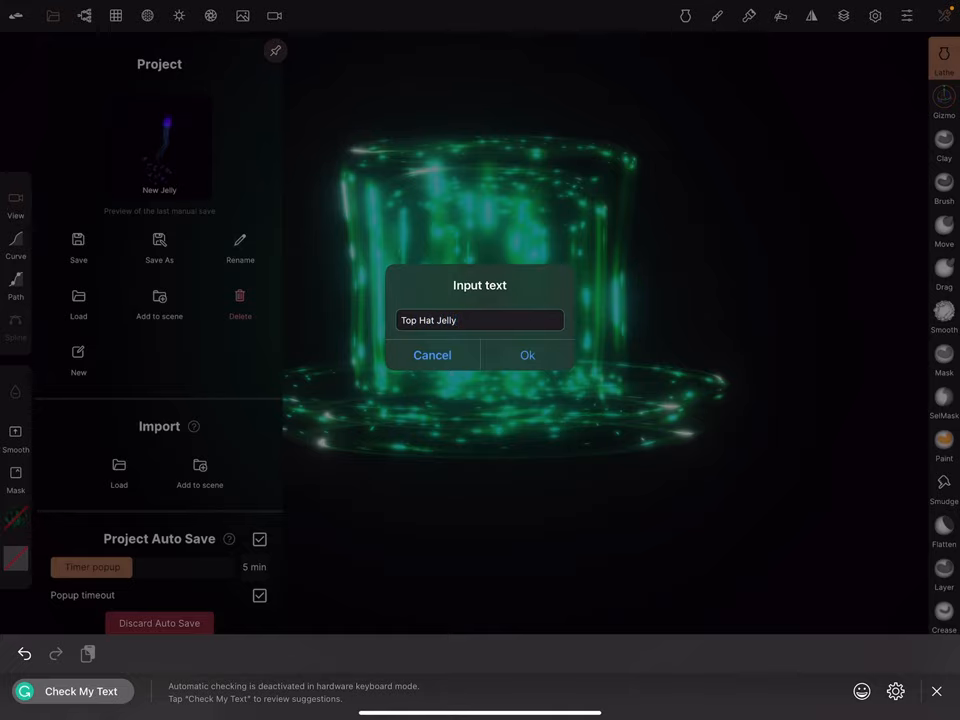
{"action": "left_click", "coordinate": [527, 355]}
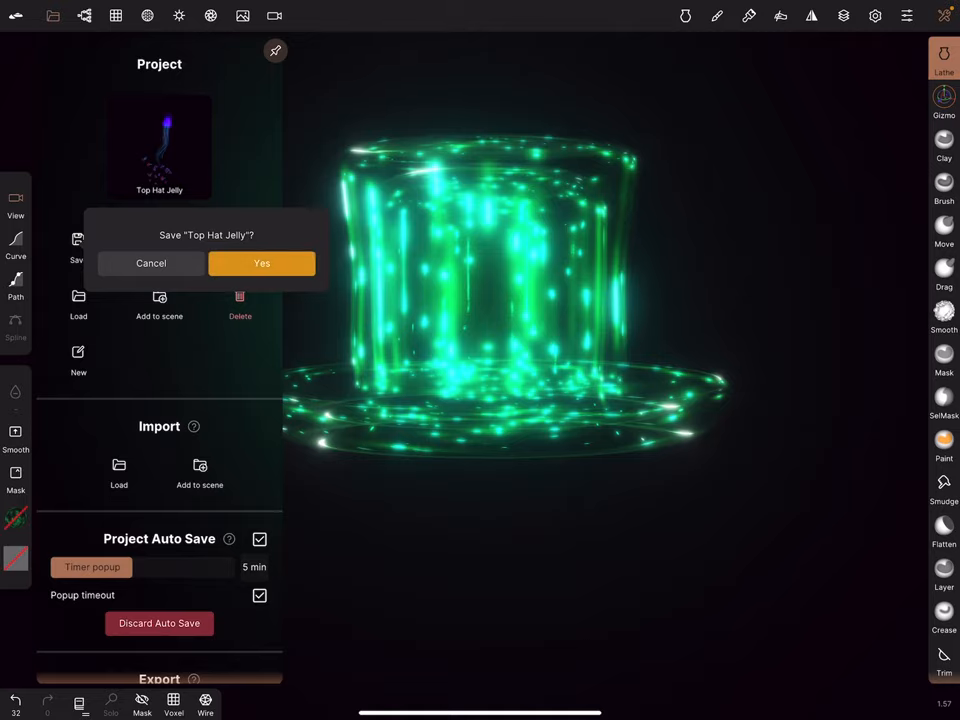
{"action": "left_click", "coordinate": [262, 263]}
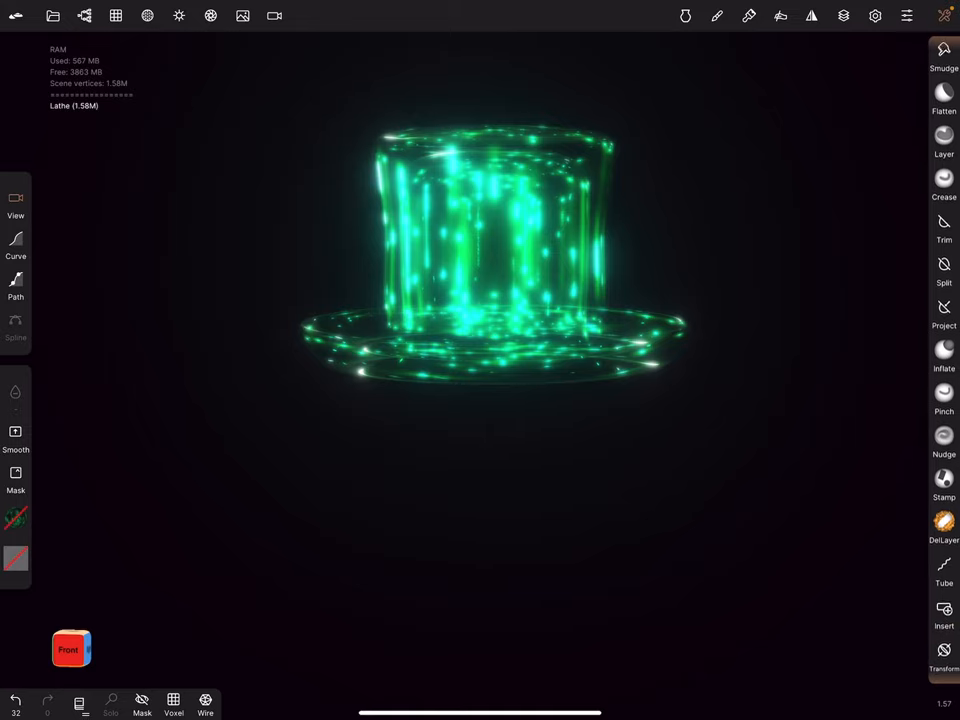
- Activate the Tube tool and enable Show line in the Advanced symmetry settings
{"action": "left_click", "coordinate": [943, 570]}
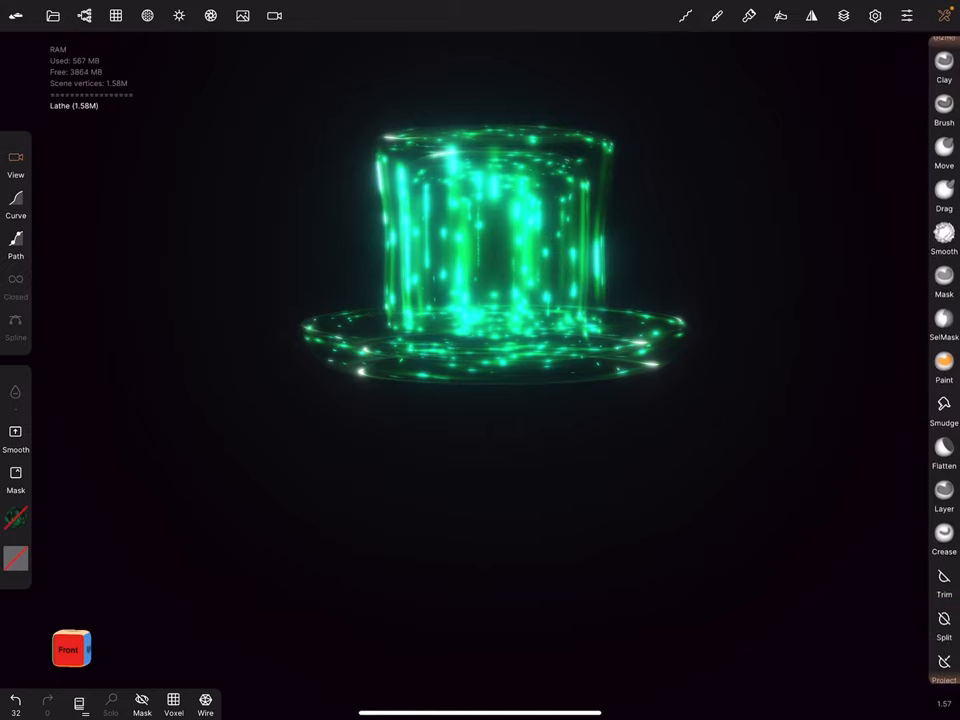
{"action": "left_click", "coordinate": [944, 15]}
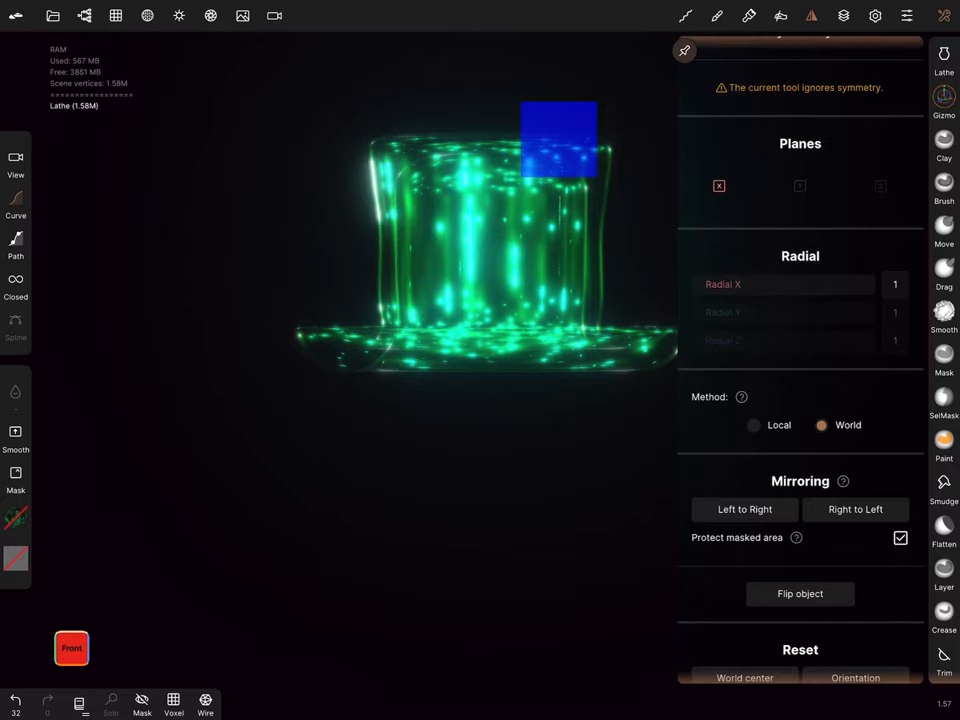
{"action": "scroll", "scroll_direction": "down", "scroll_amount": 3}
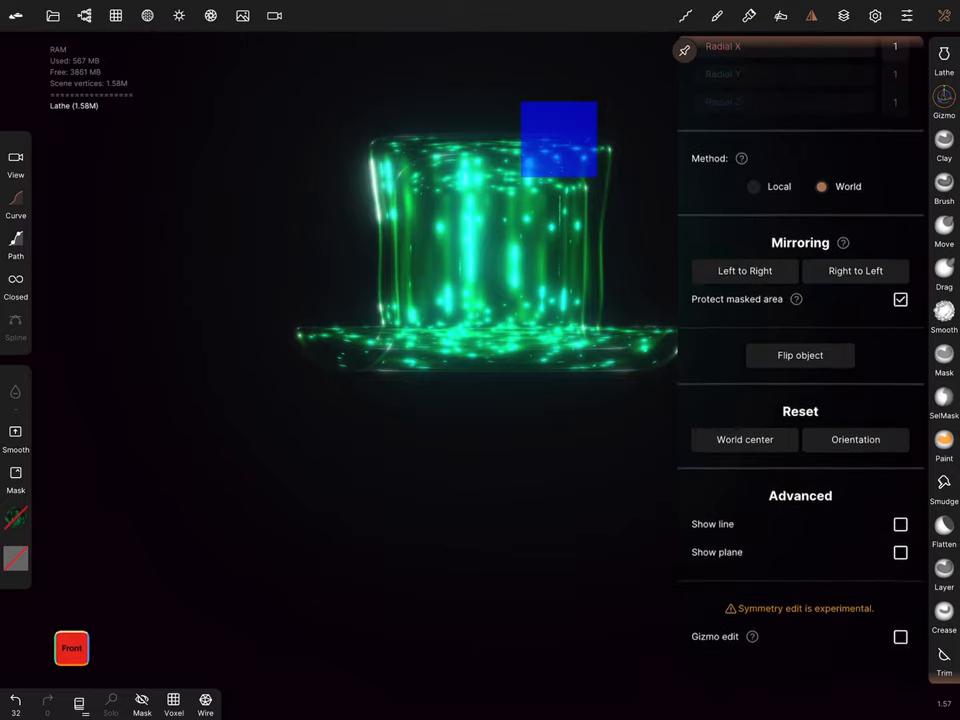
{"action": "left_click", "coordinate": [899, 542]}
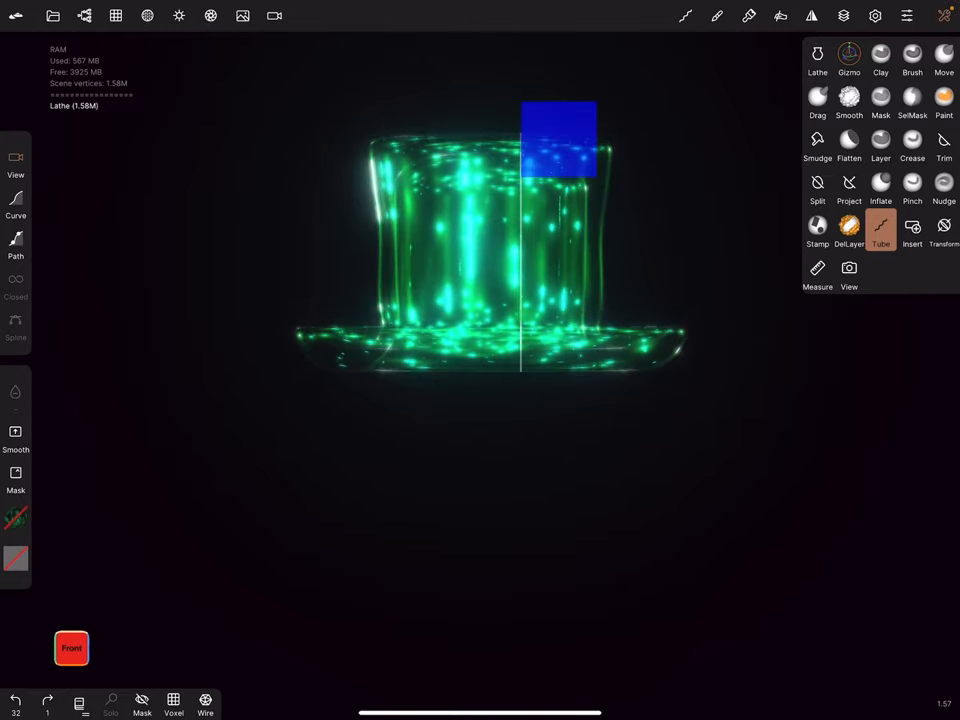
- Adjust the hat with Gizmo, then return to the Tube tool
{"action": "left_click", "coordinate": [849, 55]}
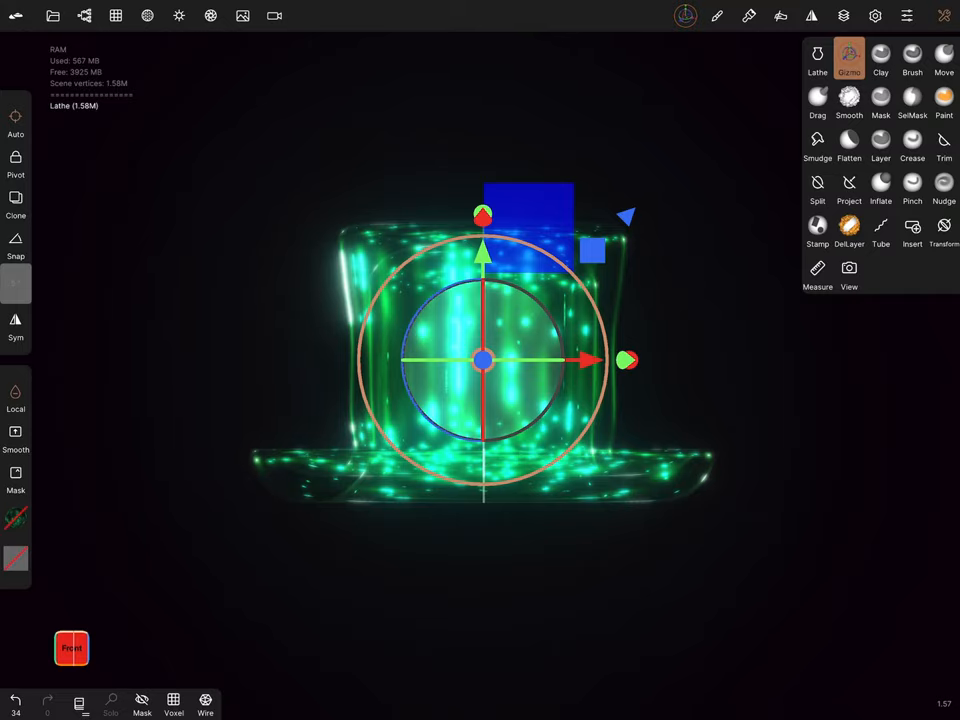
{"action": "left_click", "coordinate": [880, 230]}
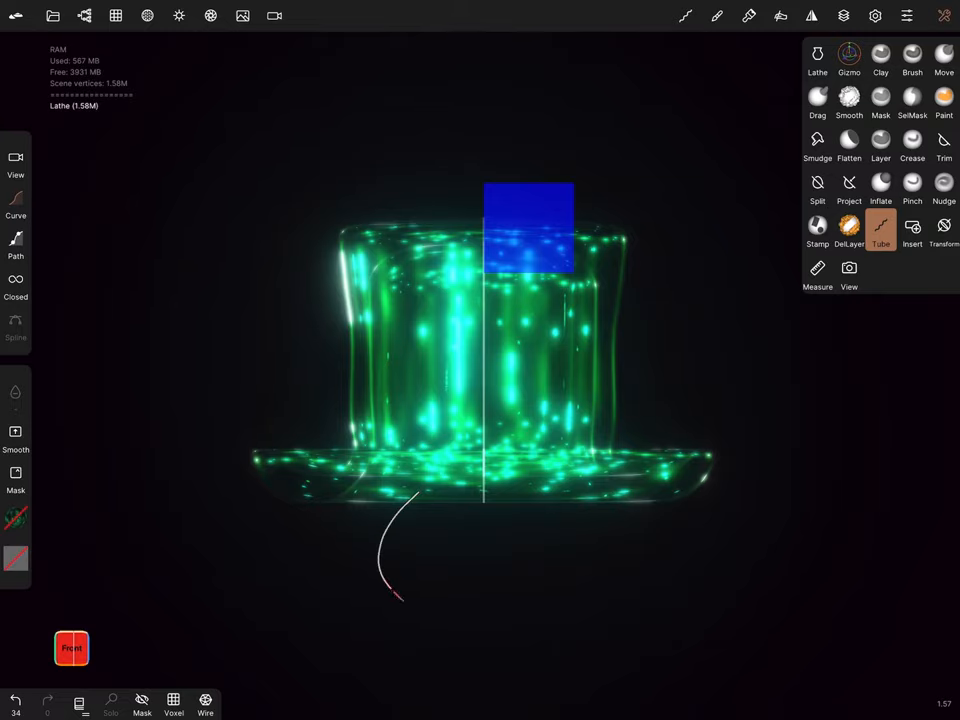
- Draw a mirrored wavy tentacle tube below the hat's brim
{"action": "left_click", "coordinate": [880, 230]}
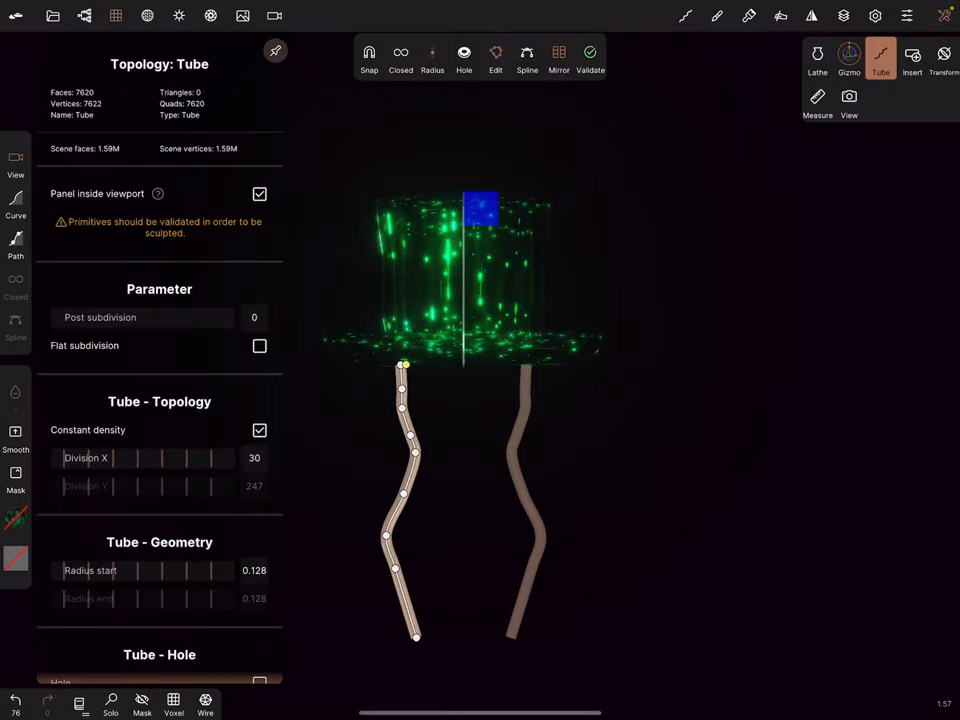
- Set tube Radius start to 0.129 and validate the tentacles into a ~15k-face mesh
{"action": "scroll", "scroll_direction": "down", "scroll_amount": 3}
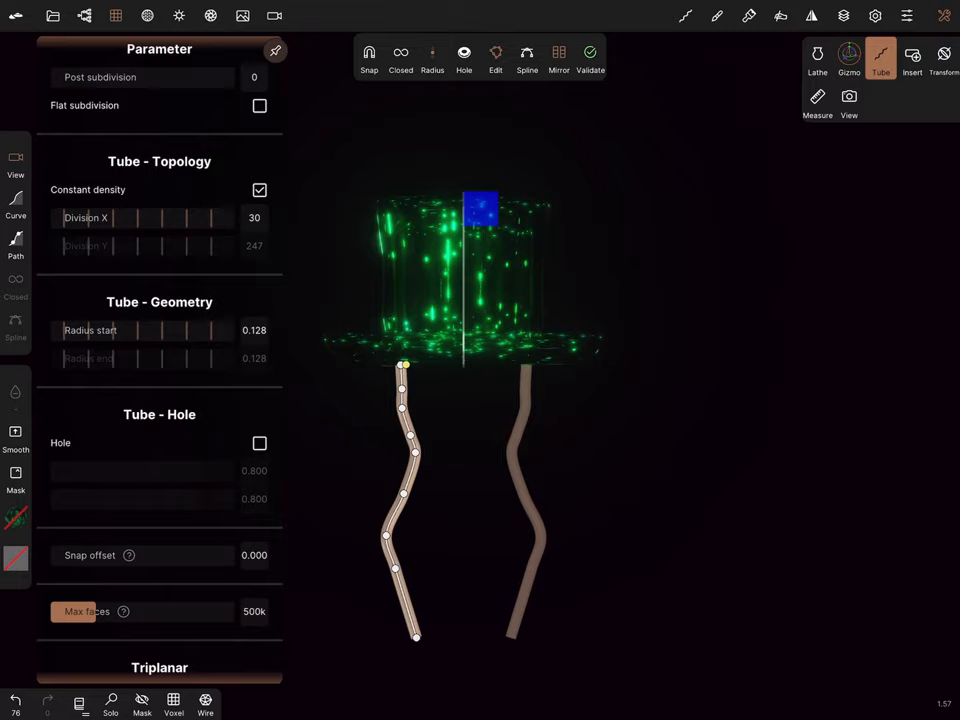
{"action": "scroll", "scroll_direction": "down", "scroll_amount": 3}
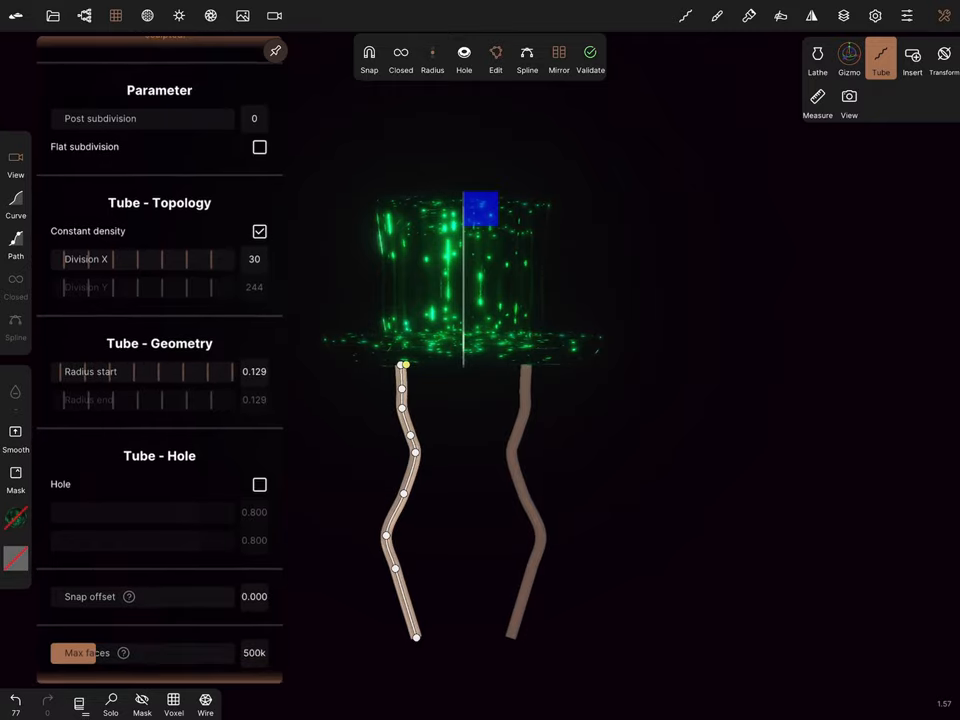
{"action": "left_click", "coordinate": [259, 229]}
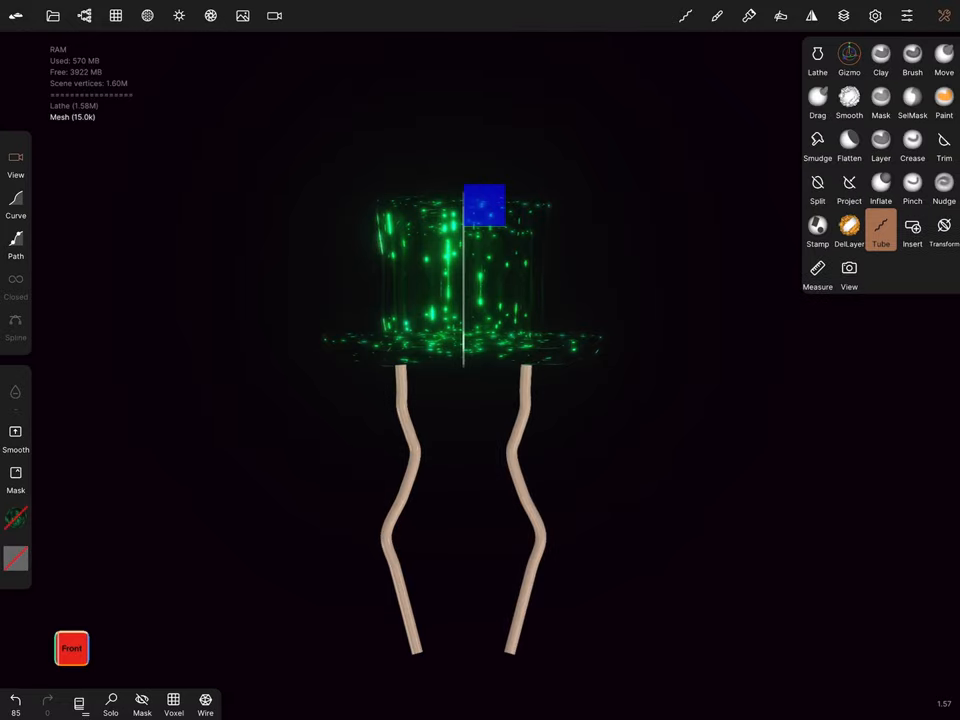
- Switch to the Smooth brush to even out the tentacle mesh surface
{"action": "left_click", "coordinate": [848, 100]}
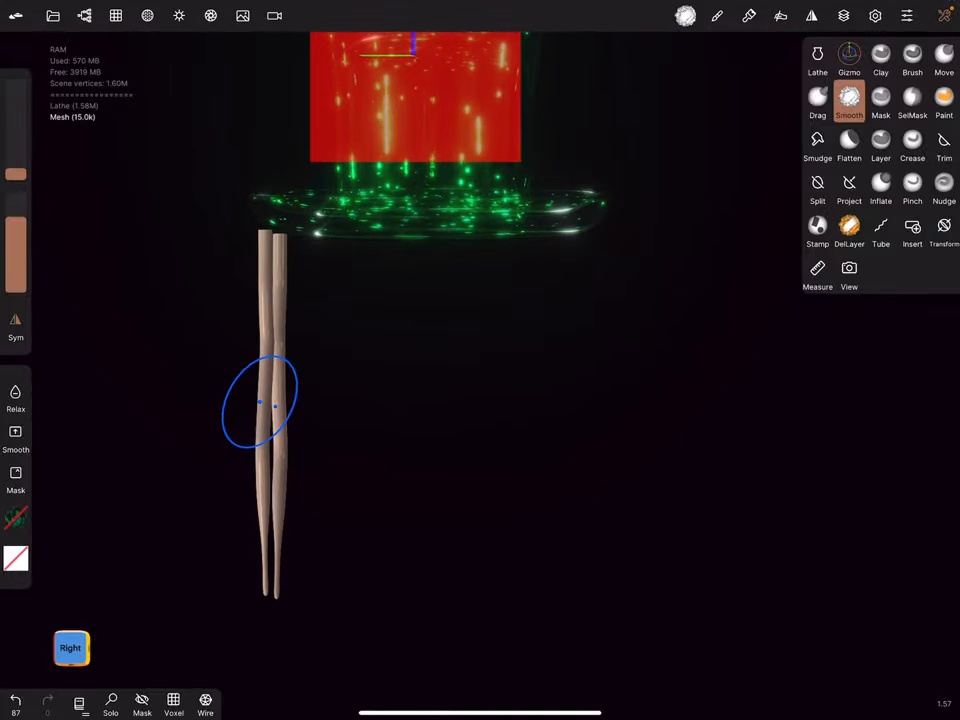
- Arrange the long tube meshes beneath the hat with the Gizmo so they hang as tentacles
{"action": "left_click", "coordinate": [849, 57]}
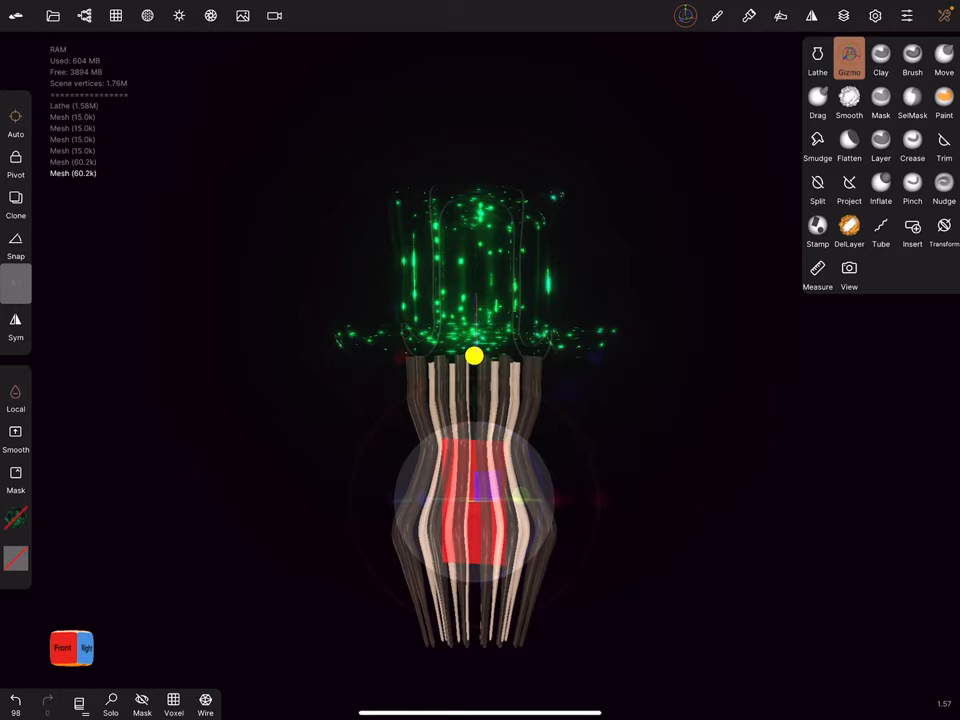
{"action": "left_click", "coordinate": [474, 356]}
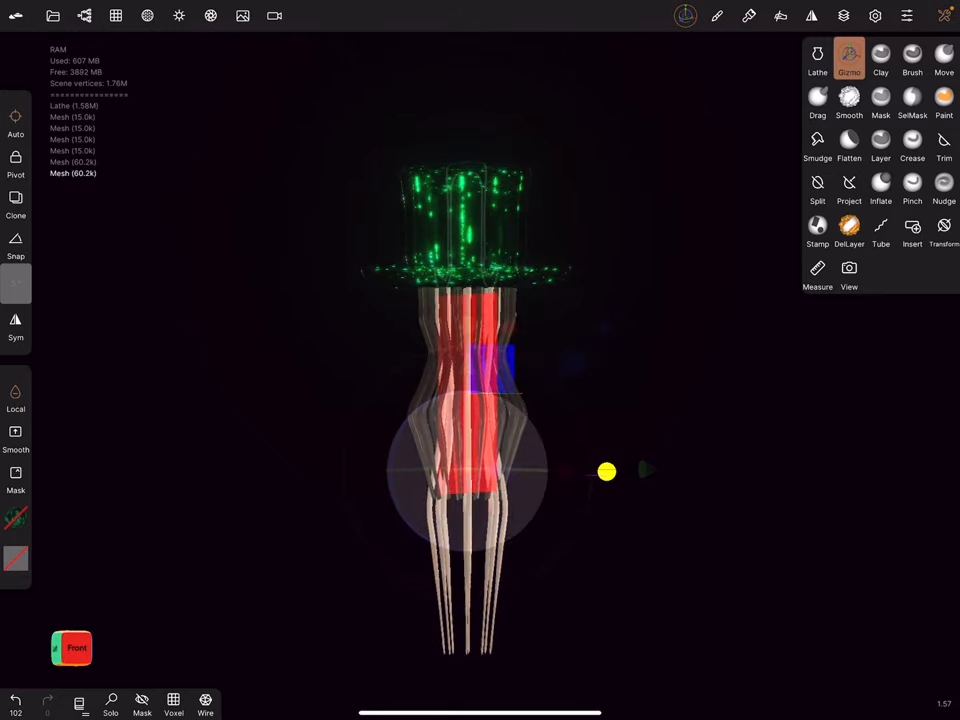
{"action": "left_click", "coordinate": [607, 470]}
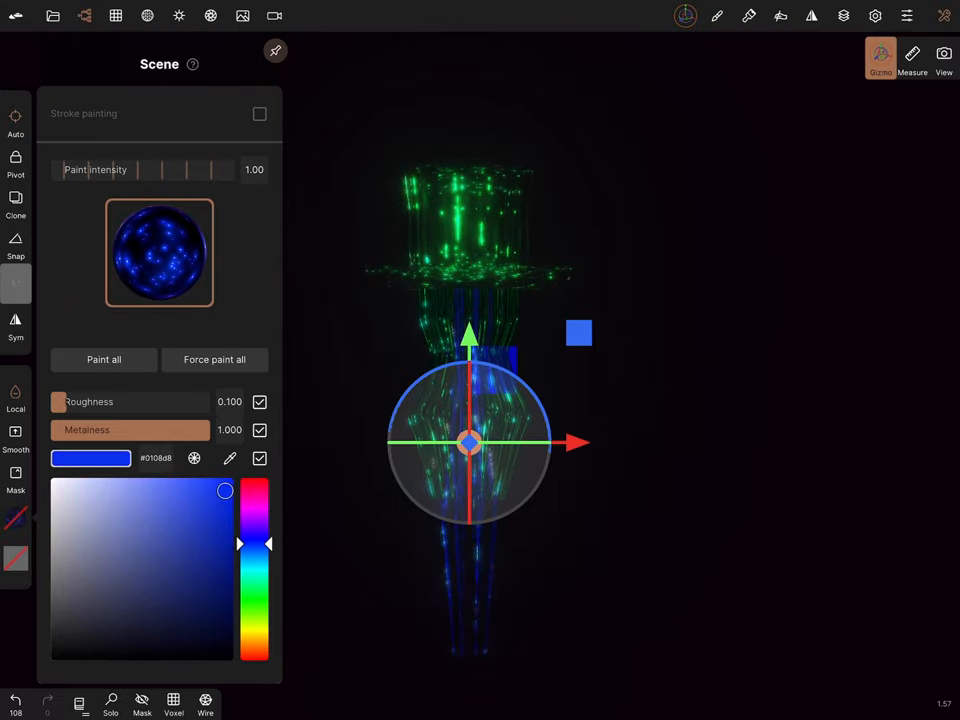
- Pick the deep blue tentacle colour #0108d8 in the Paint settings
{"action": "left_click_drag", "start_coordinate": [267, 543], "coordinate": [267, 636]}
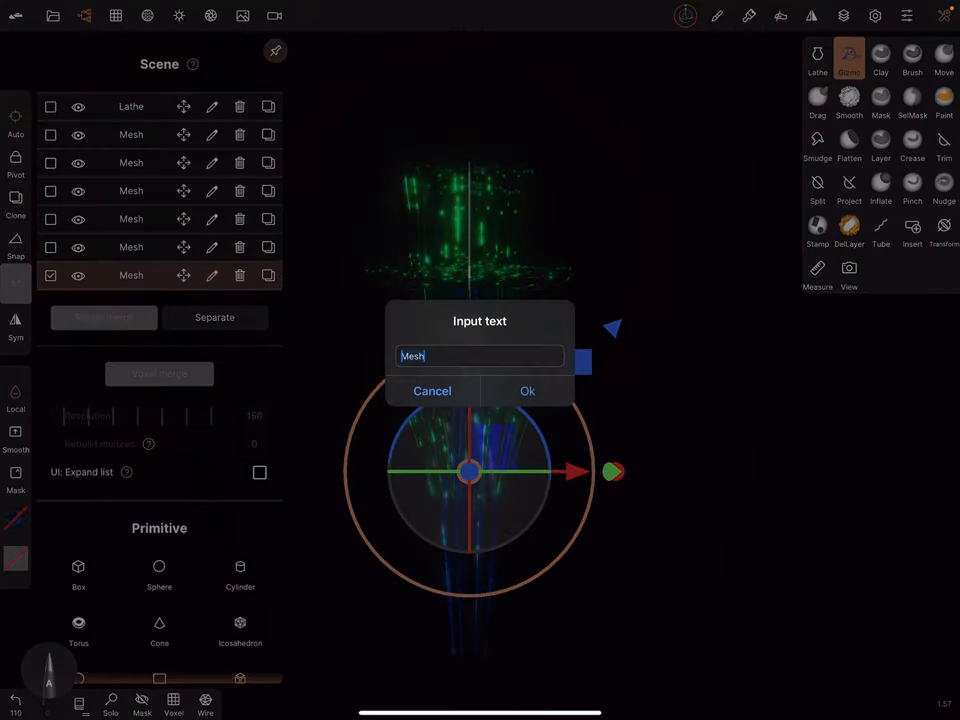
- Rename the tentacle mesh 'Blue legs', select another mesh, and open its painting material panel
{"action": "type", "text": "Blue m"}
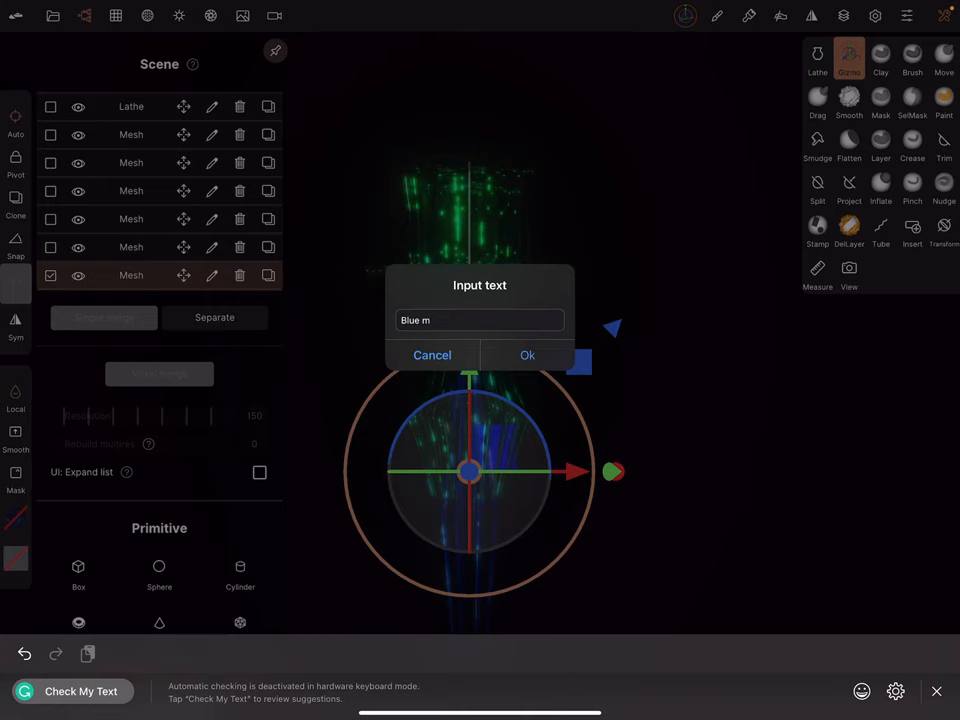
{"action": "left_click", "coordinate": [527, 355]}
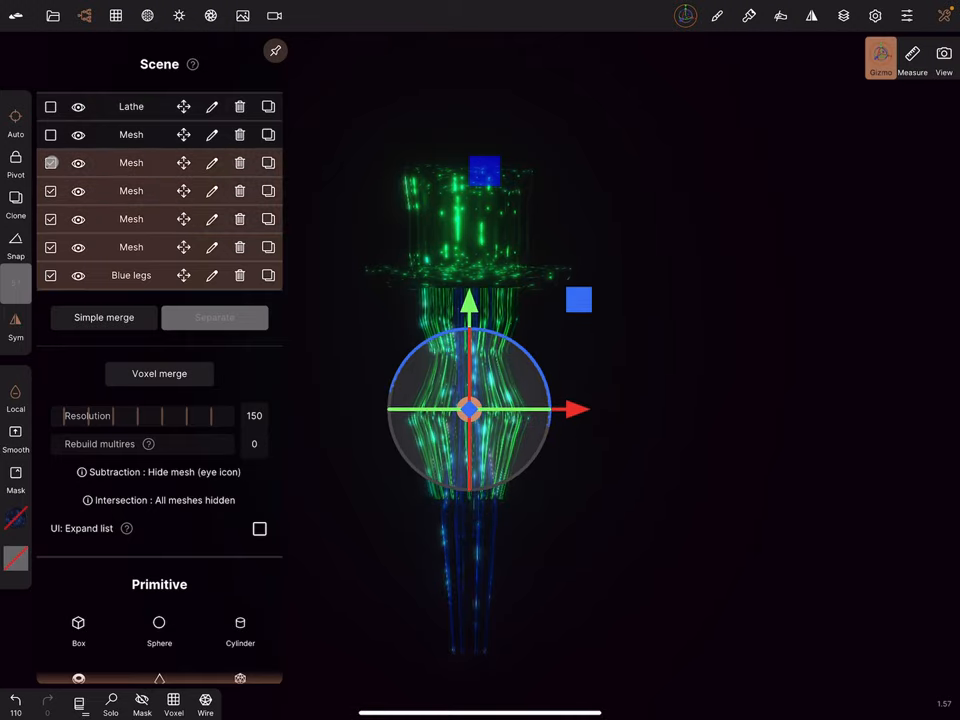
{"action": "left_click", "coordinate": [51, 162]}
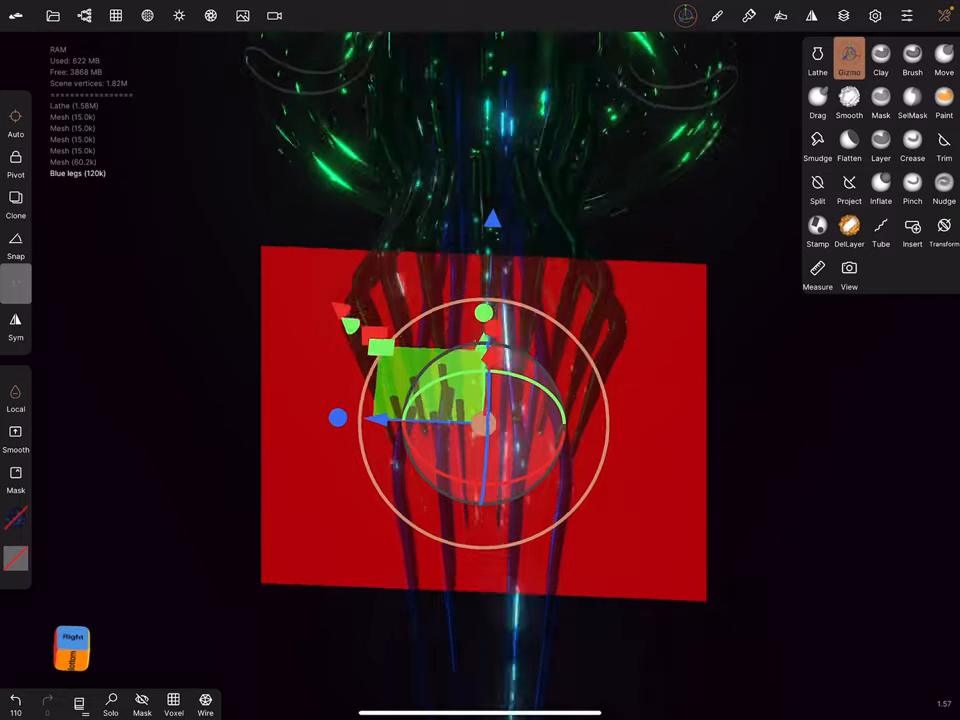
{"action": "left_click_drag", "start_coordinate": [500, 400], "coordinate": [500, 300]}
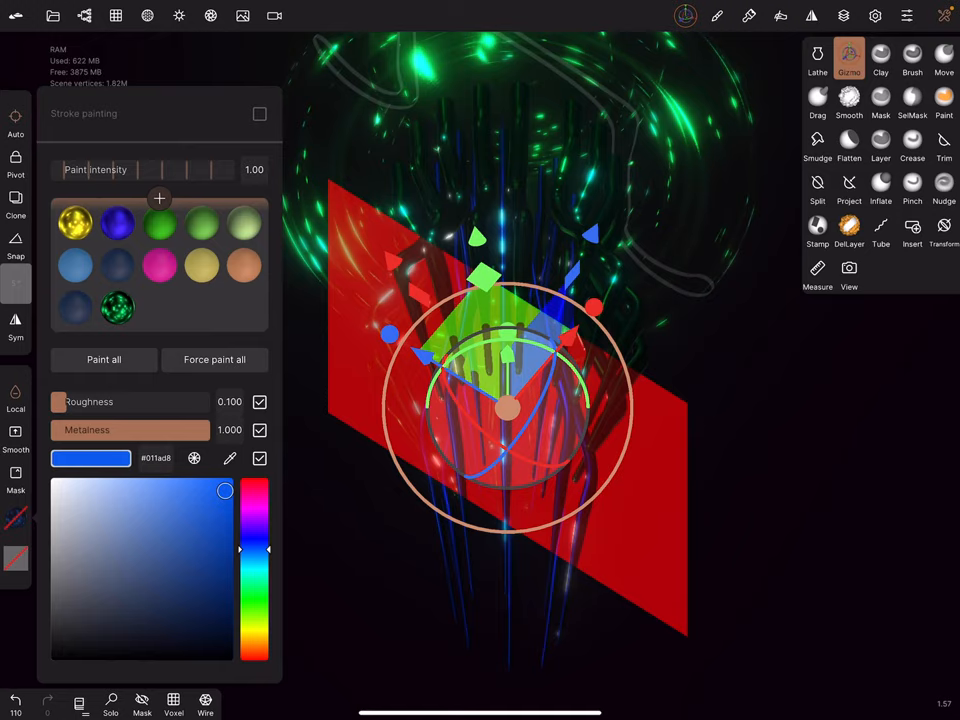
{"action": "left_click", "coordinate": [118, 308]}
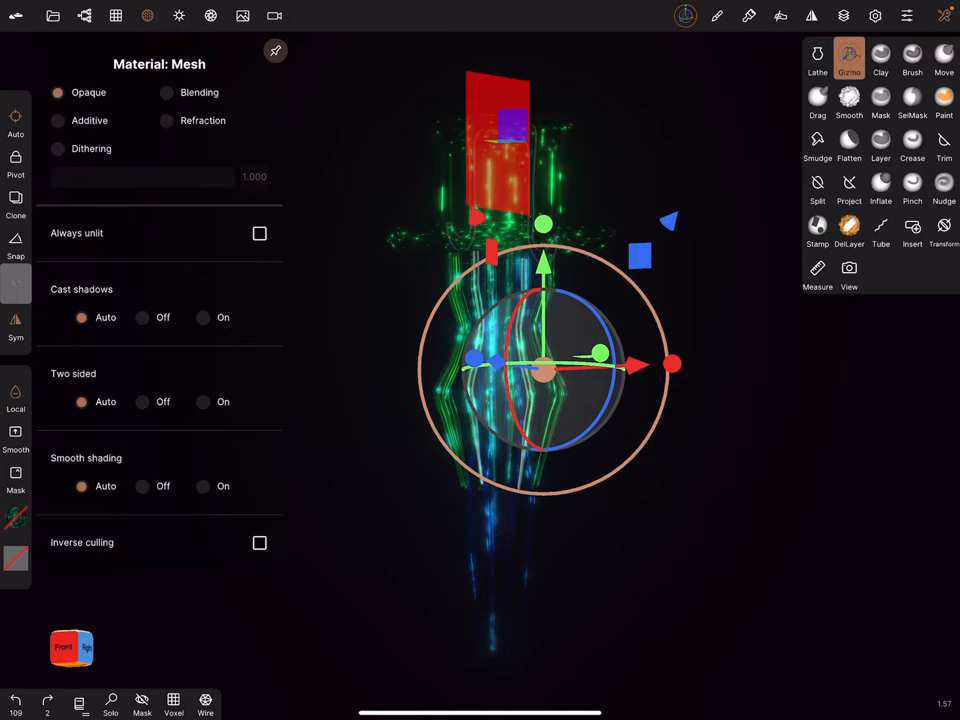
- Open the leg mesh's Material panel with Opaque, cast shadows and two sided options
{"action": "left_click", "coordinate": [57, 120]}
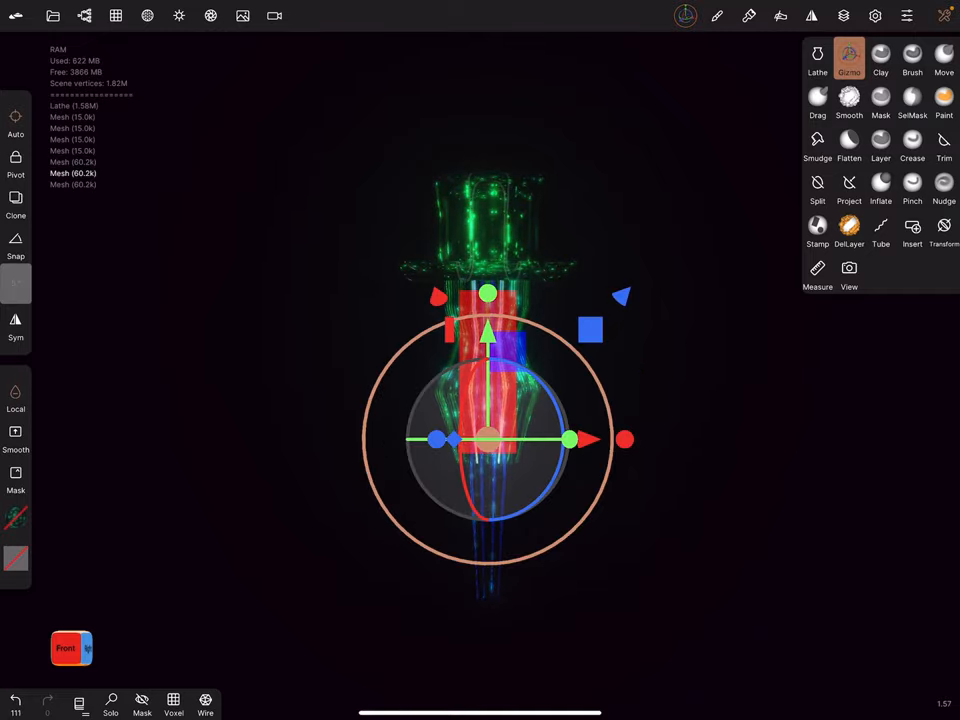
- Separate the Blue legs object into individual 60.2k meshes
{"action": "left_click", "coordinate": [70, 648]}
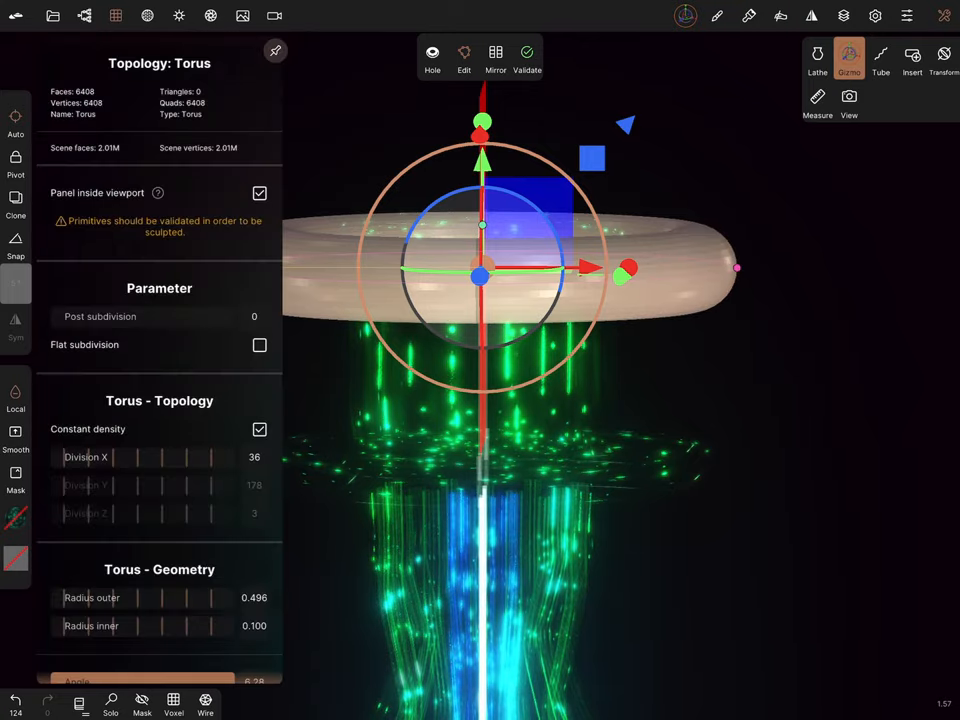
- Insert a Torus primitive and set its outer and inner radius in Topology
{"action": "scroll", "scroll_direction": "down", "scroll_amount": 3}
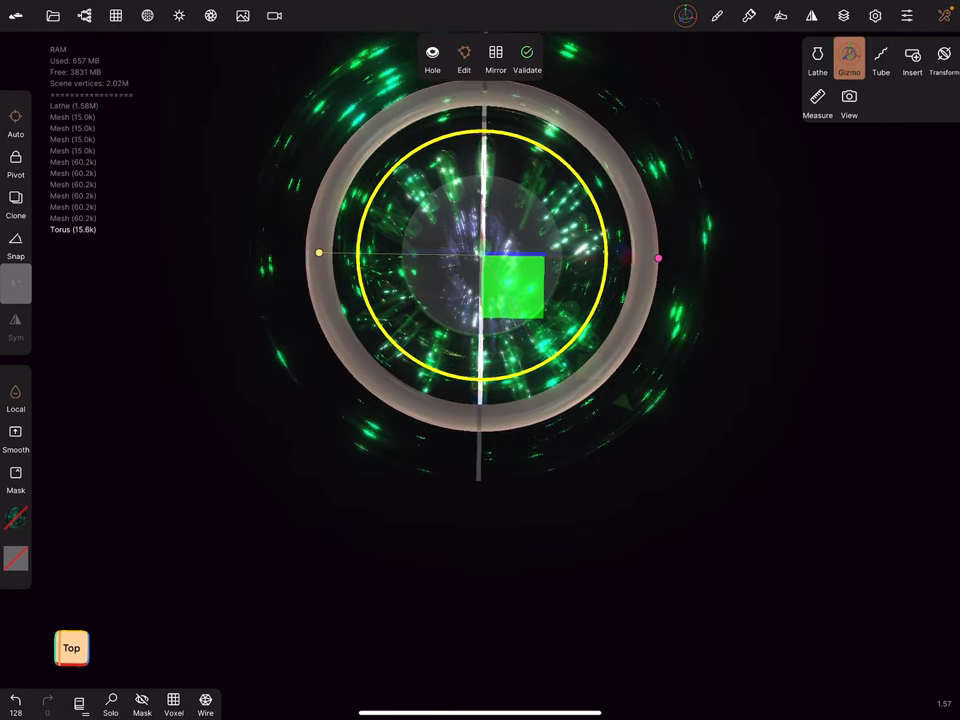
{"action": "left_click", "coordinate": [71, 648]}
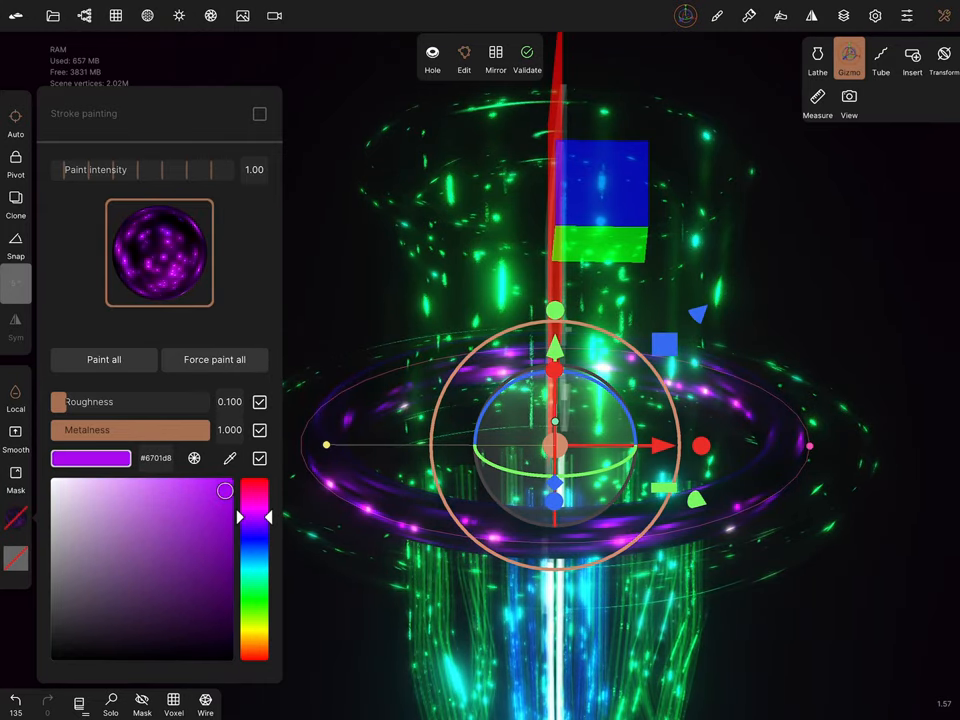
- Paint all of the torus with the glowing purple material #6701d8
{"action": "left_click", "coordinate": [159, 252]}
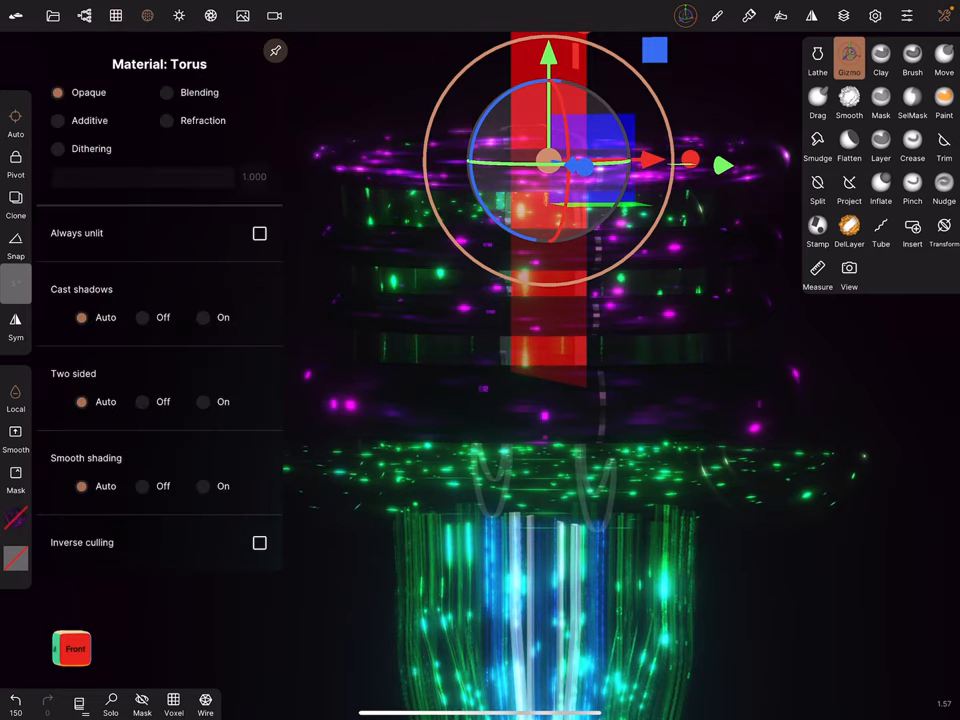
- Select the upper torus, thin it to inner radius 0.055, validate it, and open its material
{"action": "left_click", "coordinate": [57, 120]}
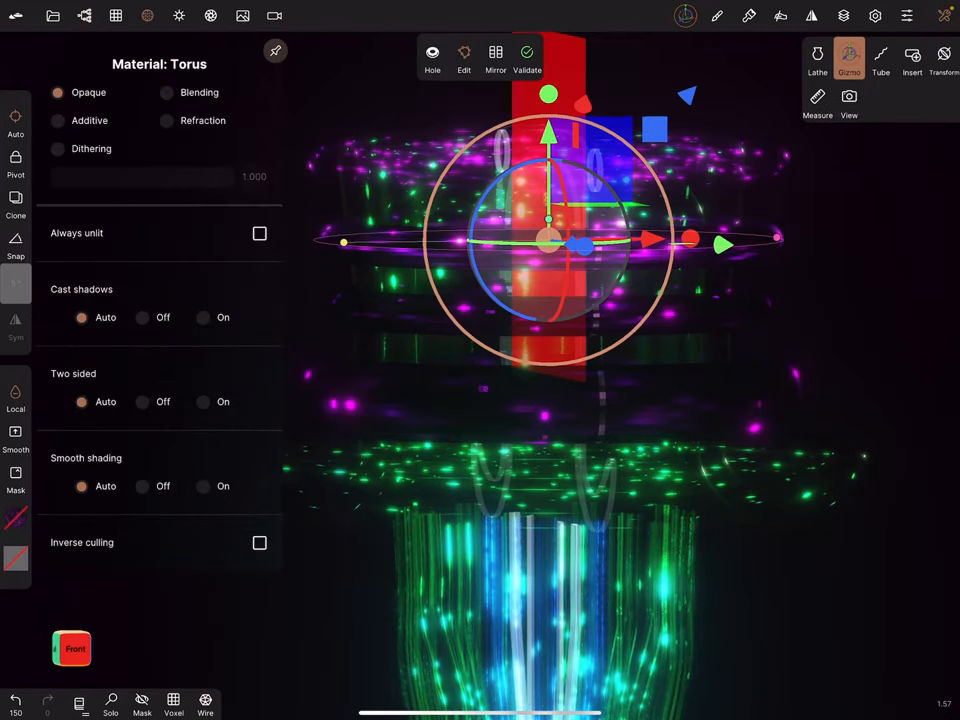
{"action": "left_click", "coordinate": [57, 120]}
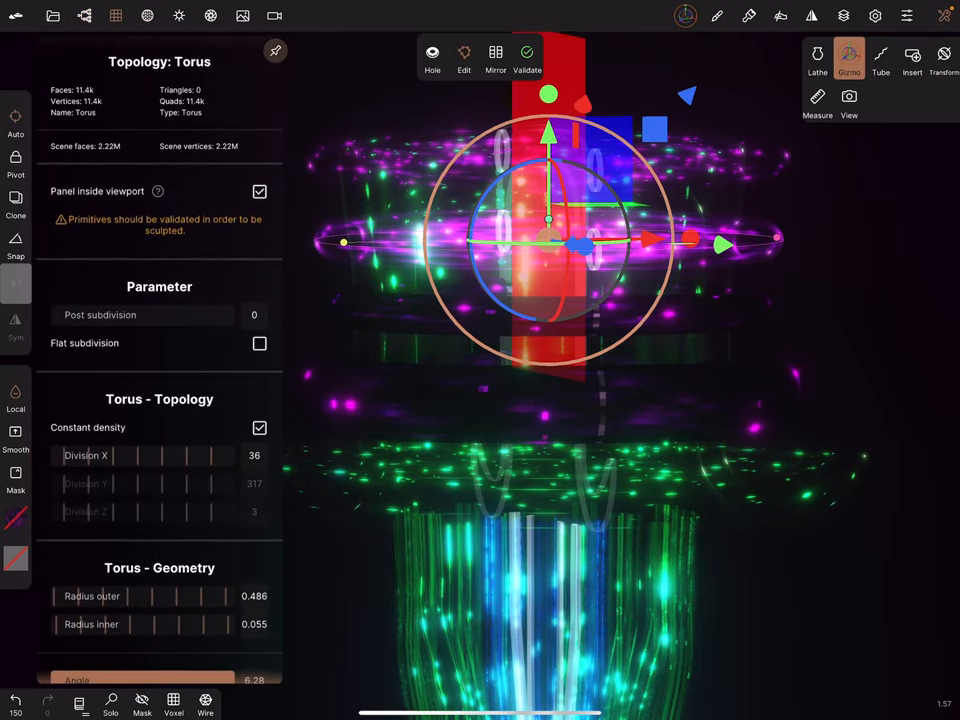
{"action": "left_click", "coordinate": [526, 53]}
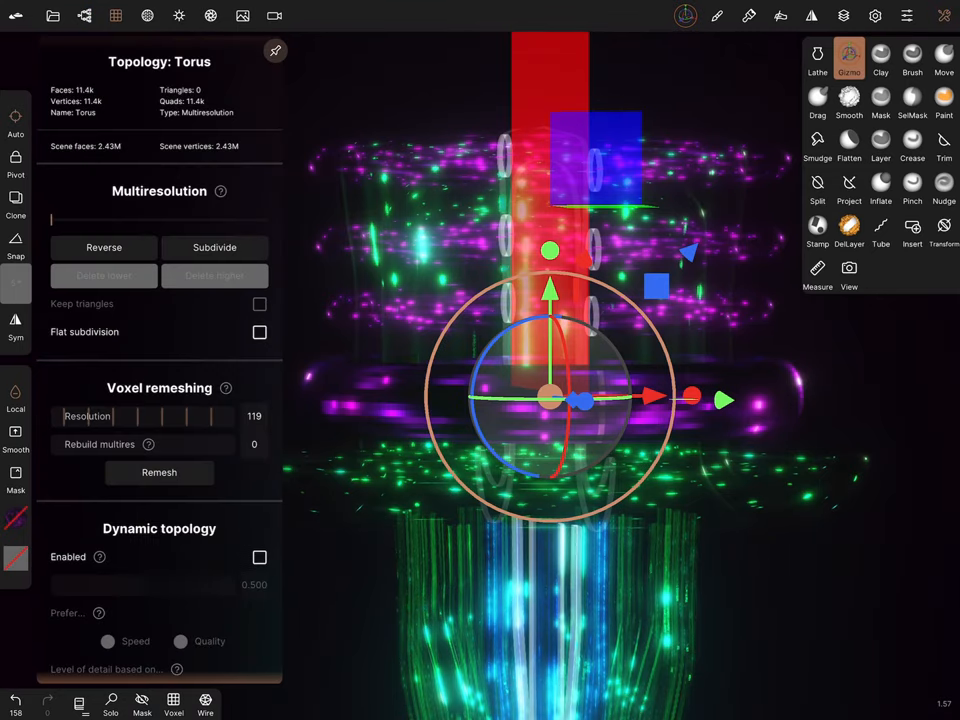
{"action": "left_click", "coordinate": [214, 247]}
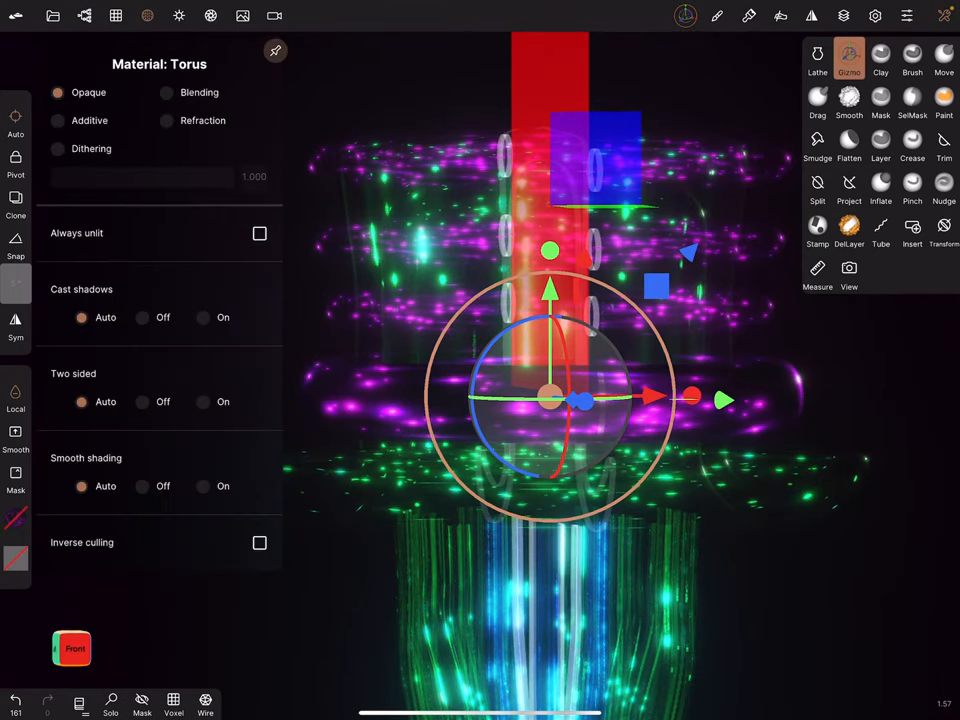
{"action": "left_click", "coordinate": [57, 120]}
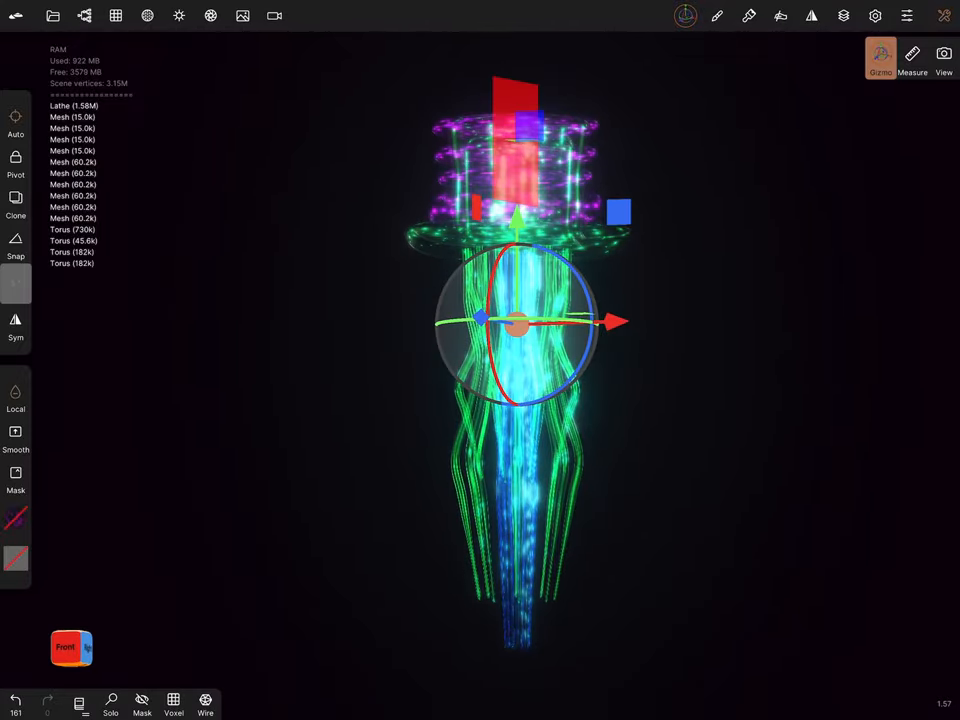
- Take the Move brush and orbit to the side to reshape the tentacle strands
{"action": "left_click", "coordinate": [880, 54]}
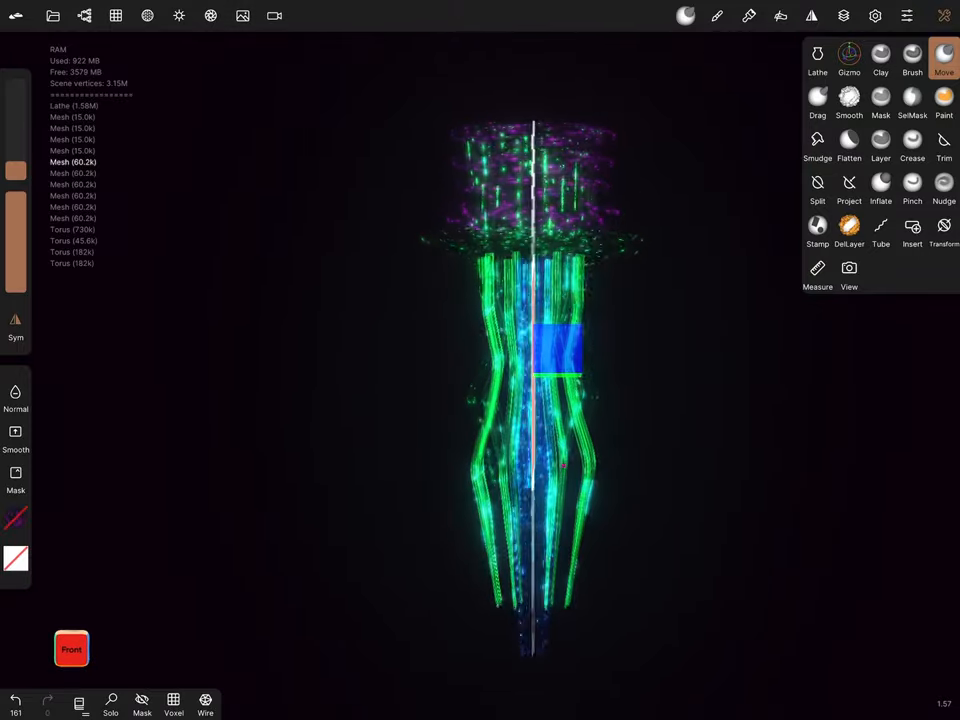
{"action": "mouse_move", "coordinate": [724, 308]}
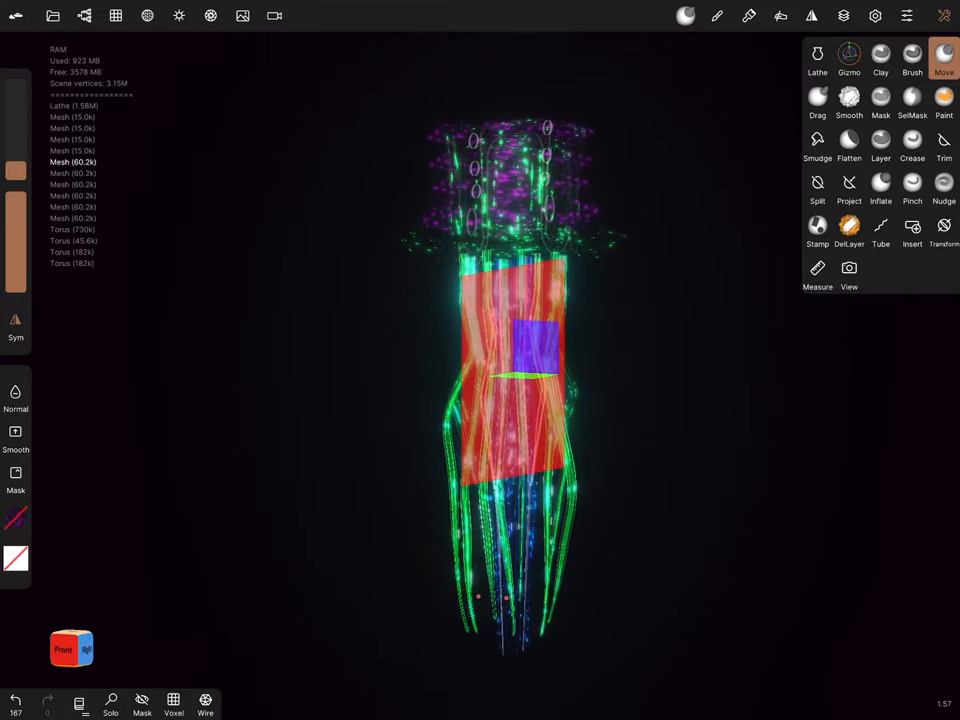
{"action": "left_click_drag", "start_coordinate": [510, 400], "coordinate": [505, 610]}
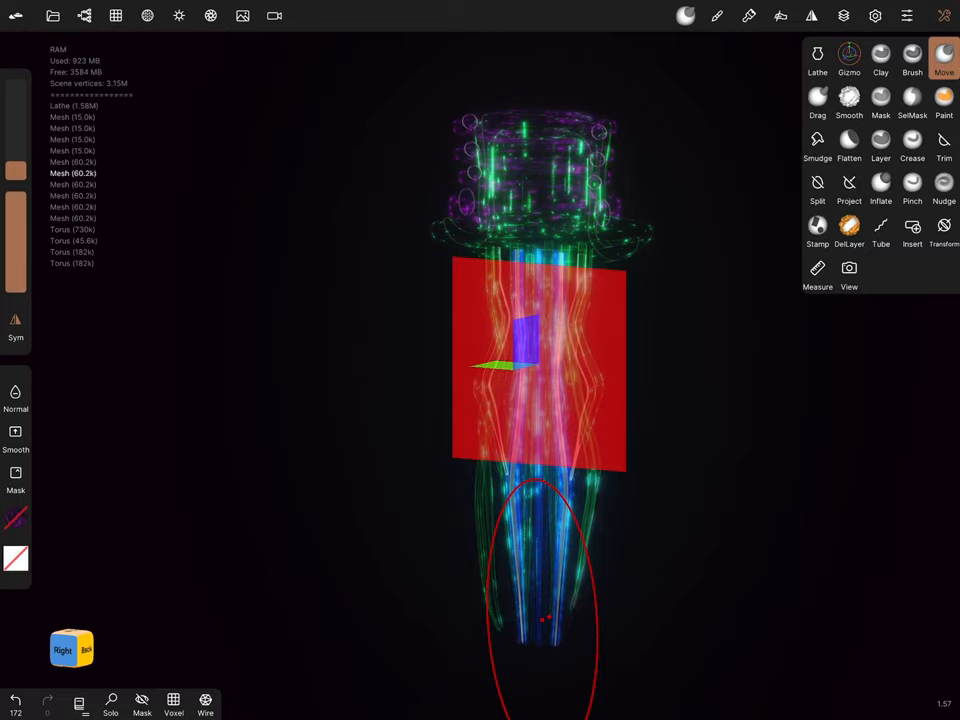
- Switch to the Drag brush to pull geometry on the next tentacle mesh
{"action": "left_click", "coordinate": [817, 100]}
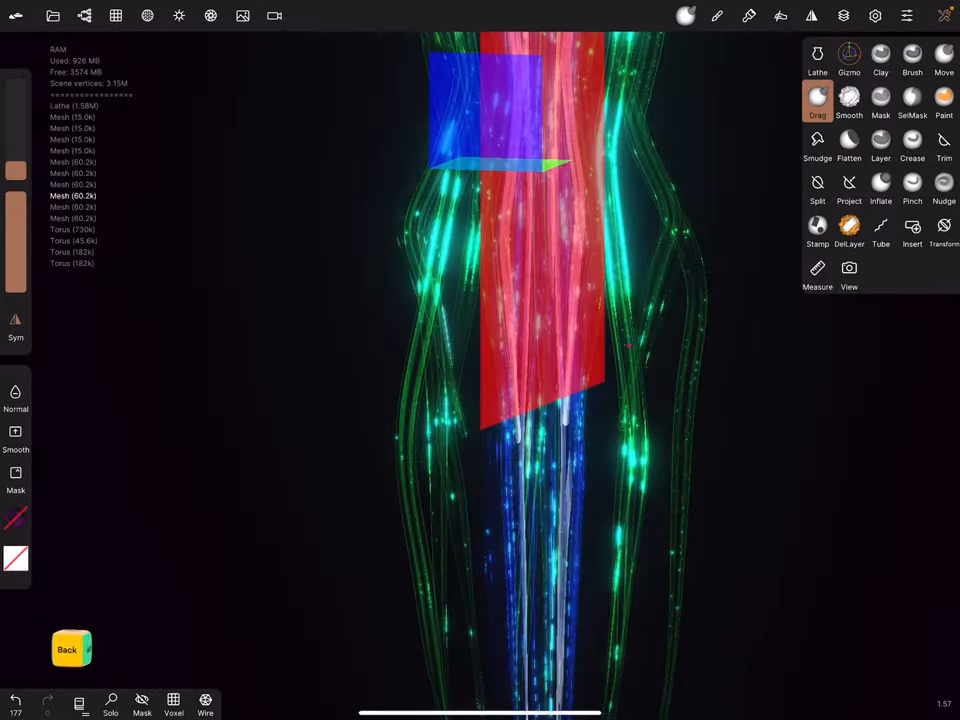
{"action": "left_click", "coordinate": [943, 100]}
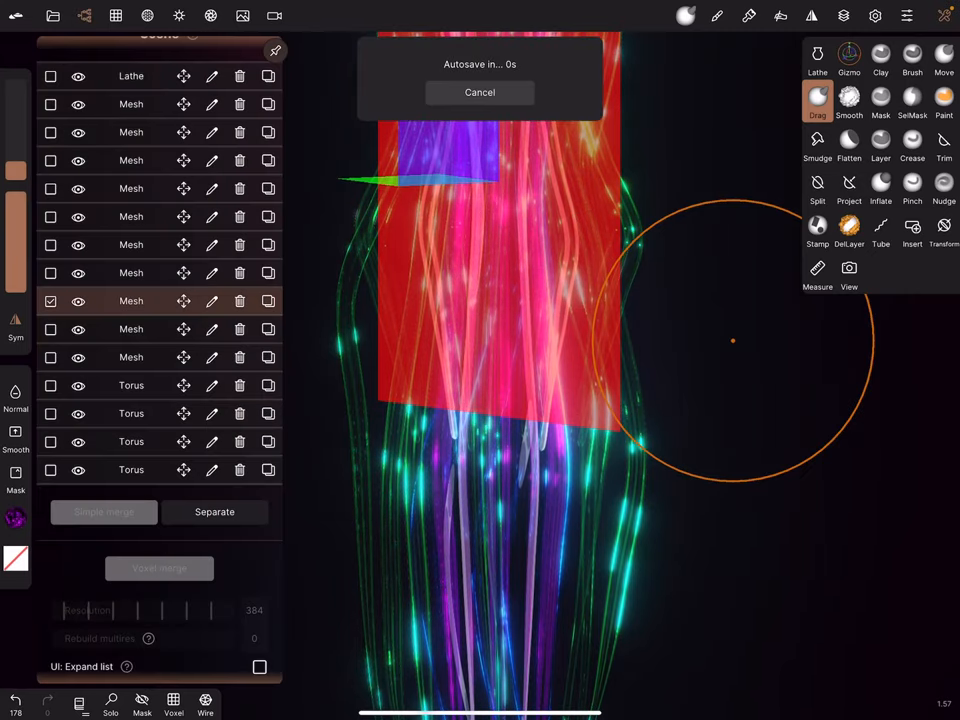
{"action": "left_click", "coordinate": [479, 92]}
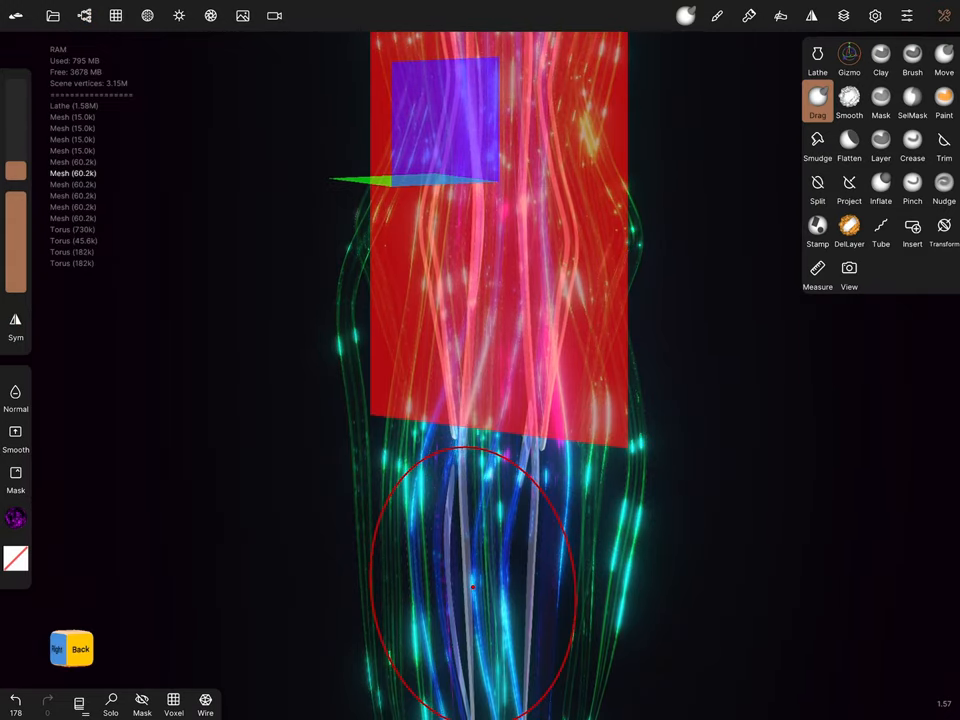
{"action": "left_click", "coordinate": [944, 114]}
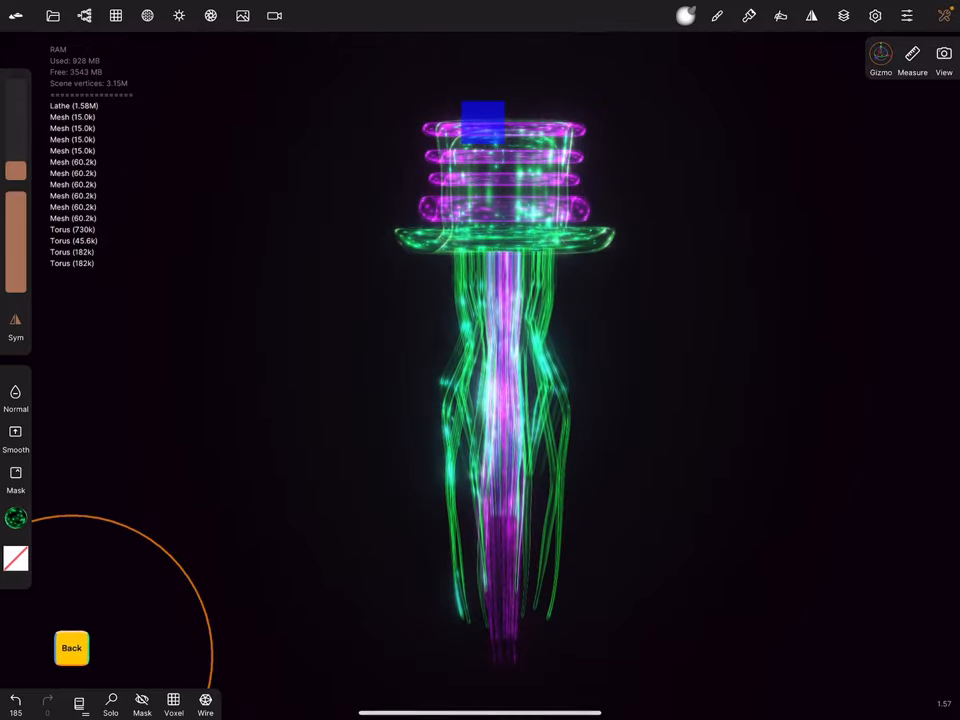
{"action": "left_click", "coordinate": [879, 58]}
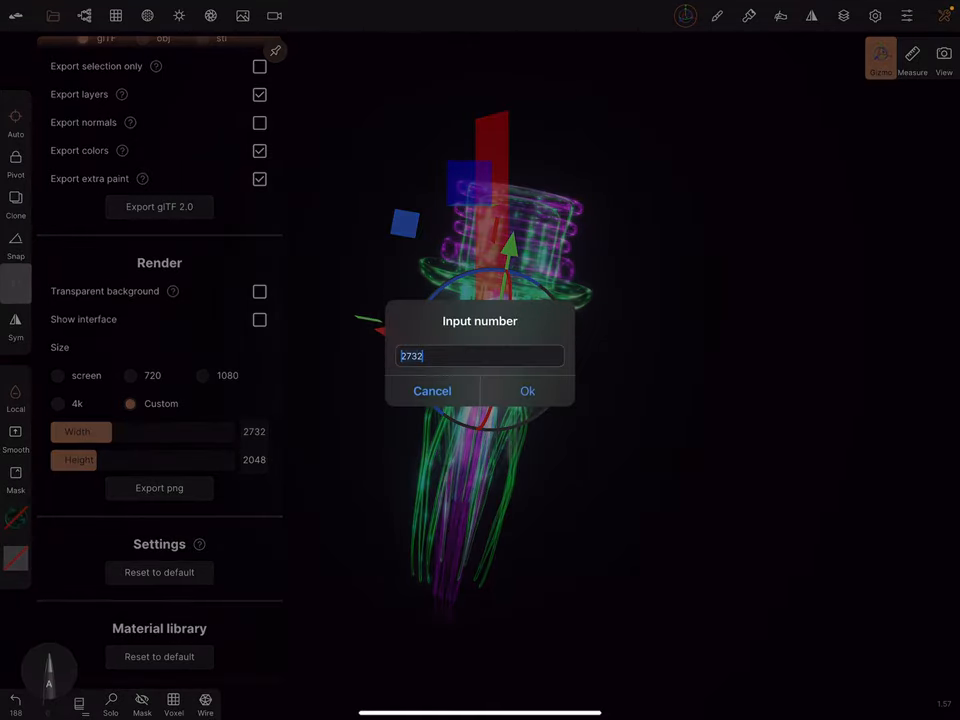
- Set the custom render size to 4000 by 4000 and save the Top Hat Jelly project
{"action": "type", "text": "4"}
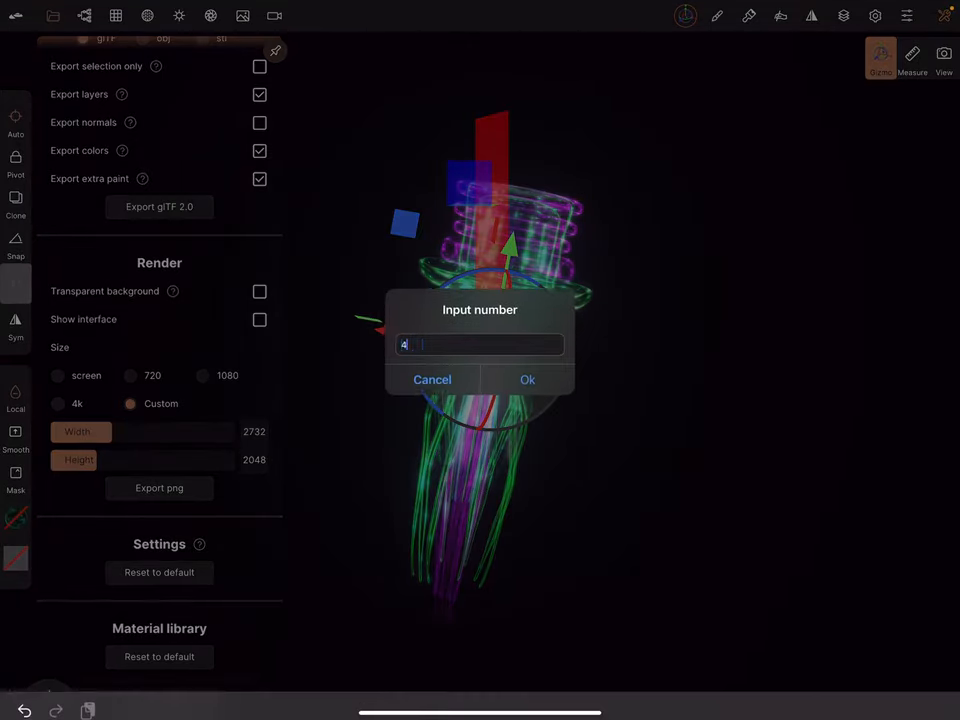
{"action": "type", "text": "000"}
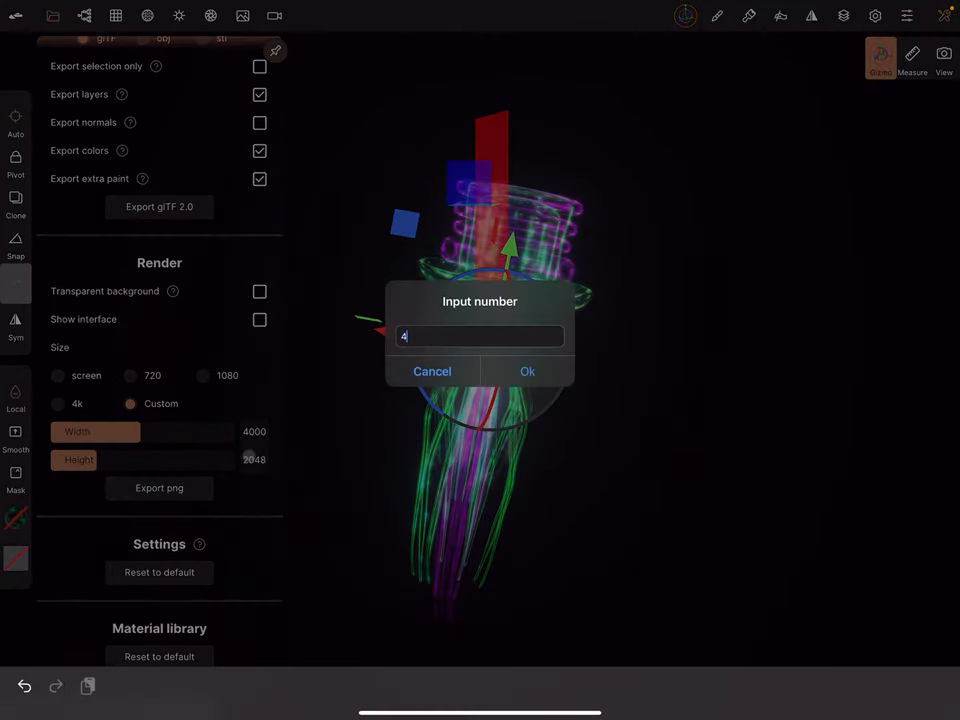
{"action": "type", "text": "000"}
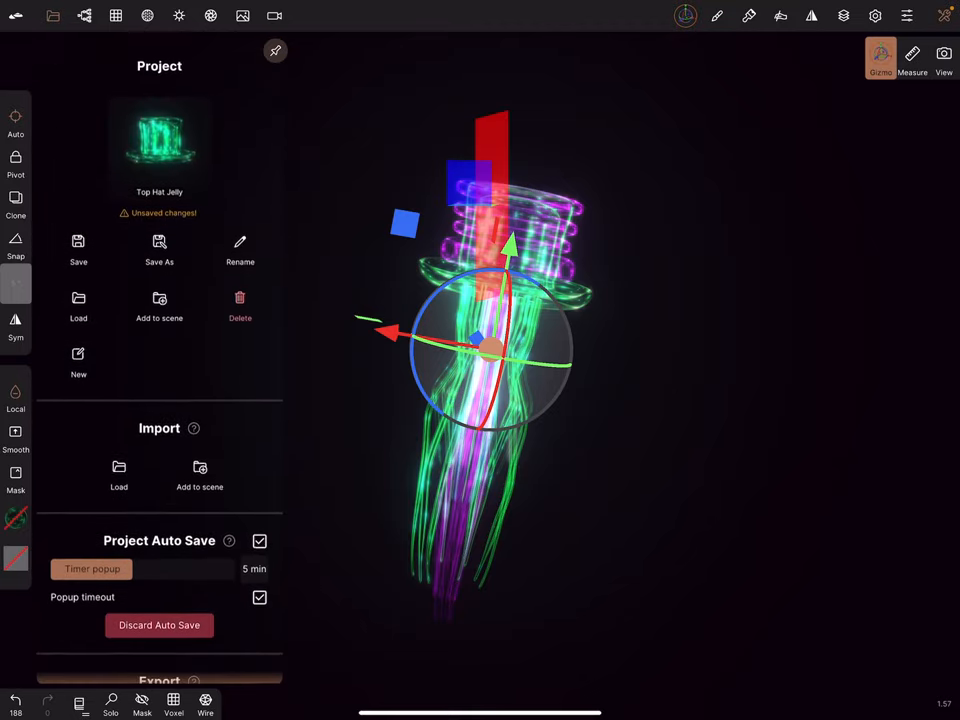
{"action": "left_click", "coordinate": [78, 250]}
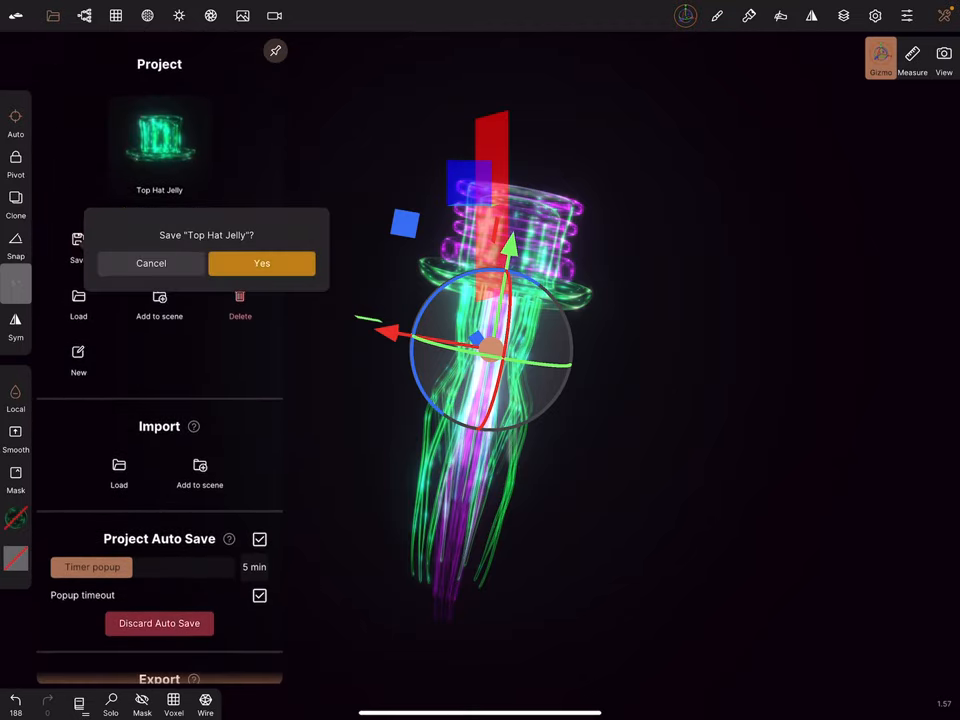
{"action": "left_click", "coordinate": [262, 263]}
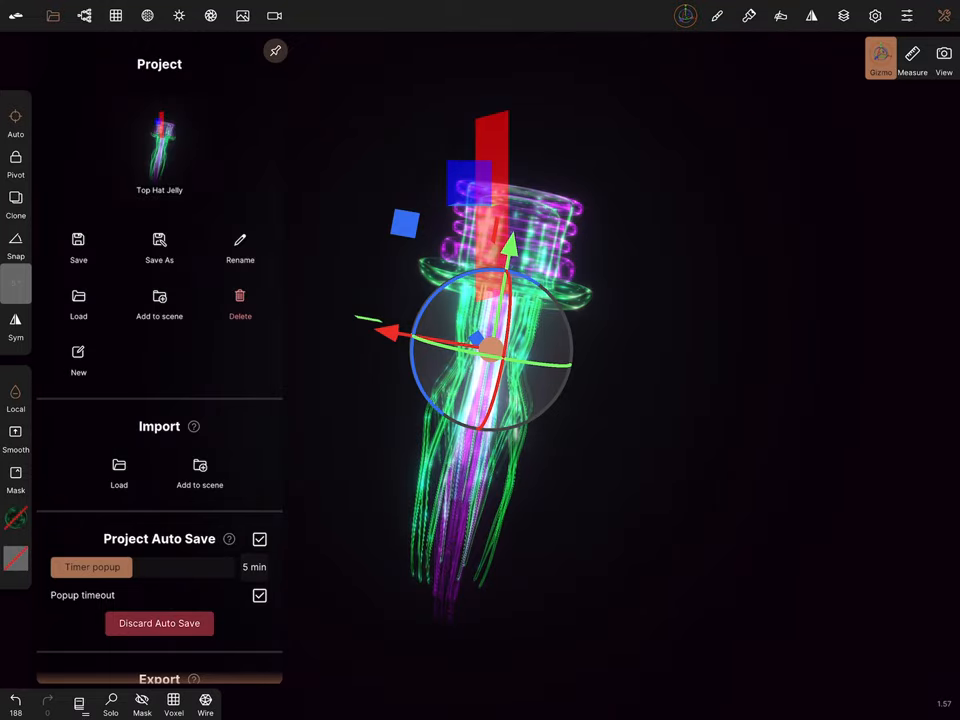
- Export the jellyfish as a PNG, accepting the high-resolution warning, then close the preview
{"action": "scroll", "scroll_direction": "down", "scroll_amount": 3}
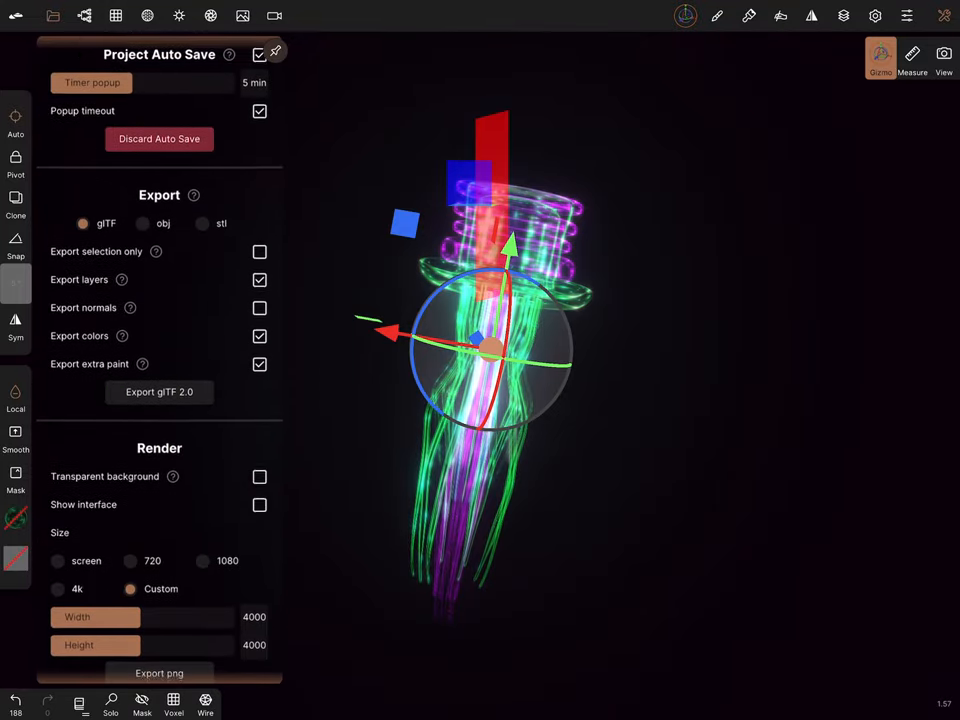
{"action": "scroll", "scroll_direction": "down", "scroll_amount": 3}
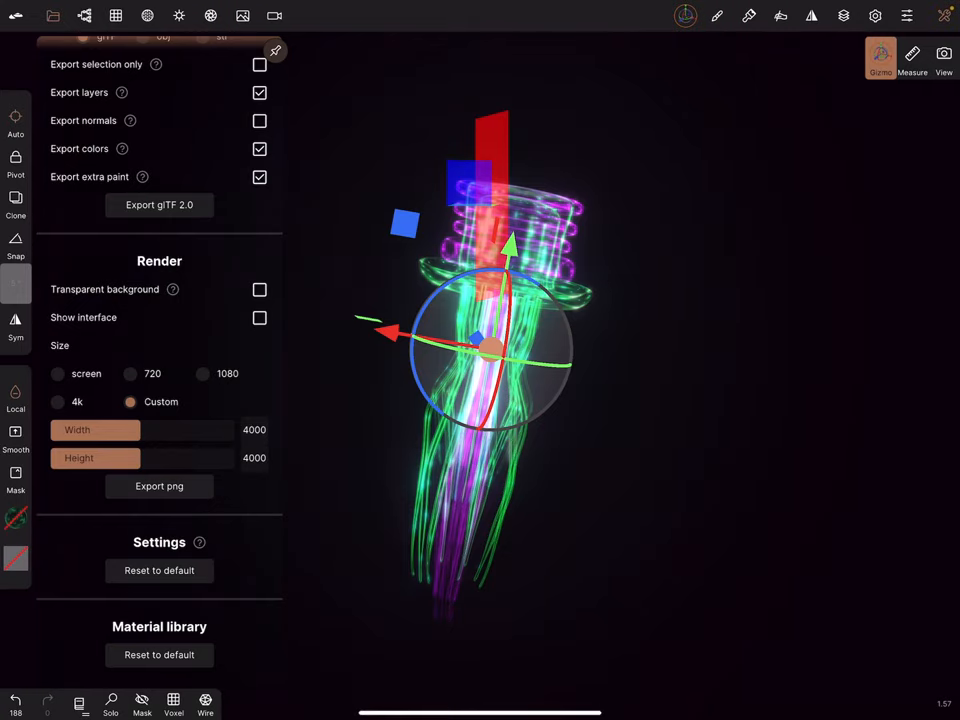
{"action": "left_click", "coordinate": [159, 486]}
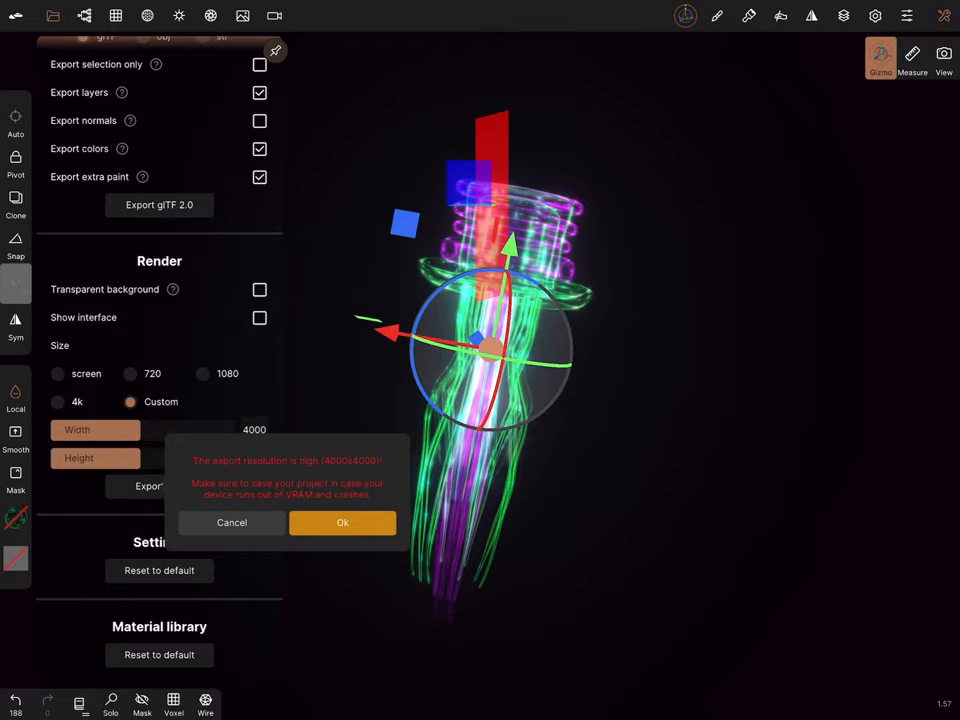
{"action": "left_click", "coordinate": [342, 522]}
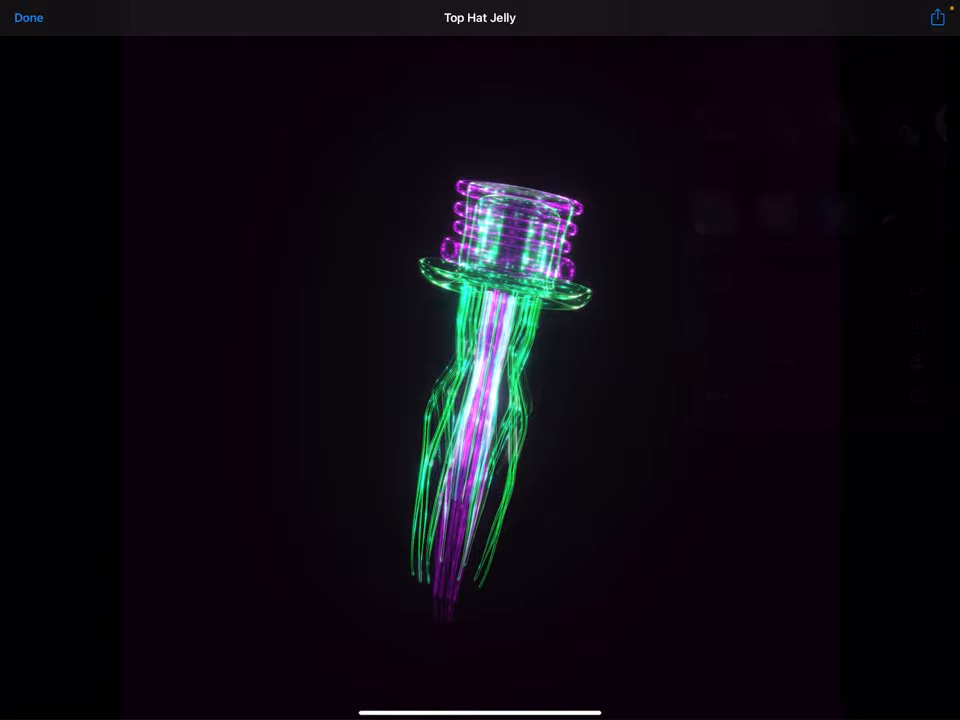
{"action": "left_click", "coordinate": [28, 17]}
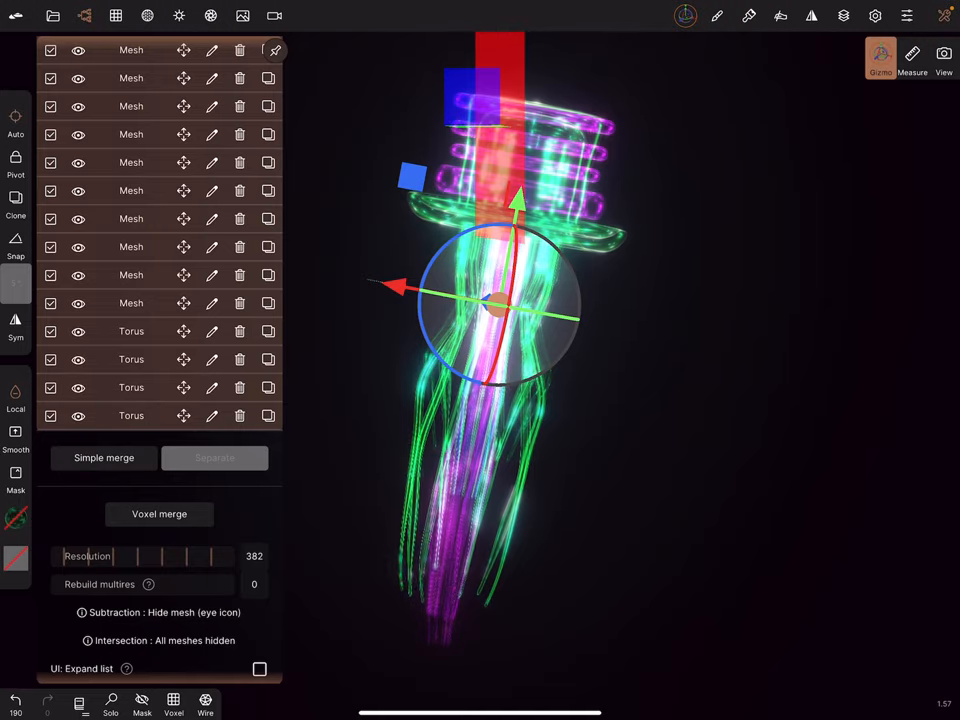
- Hide the third Mesh entry in the scene list using its eye icon
{"action": "left_click", "coordinate": [78, 303]}
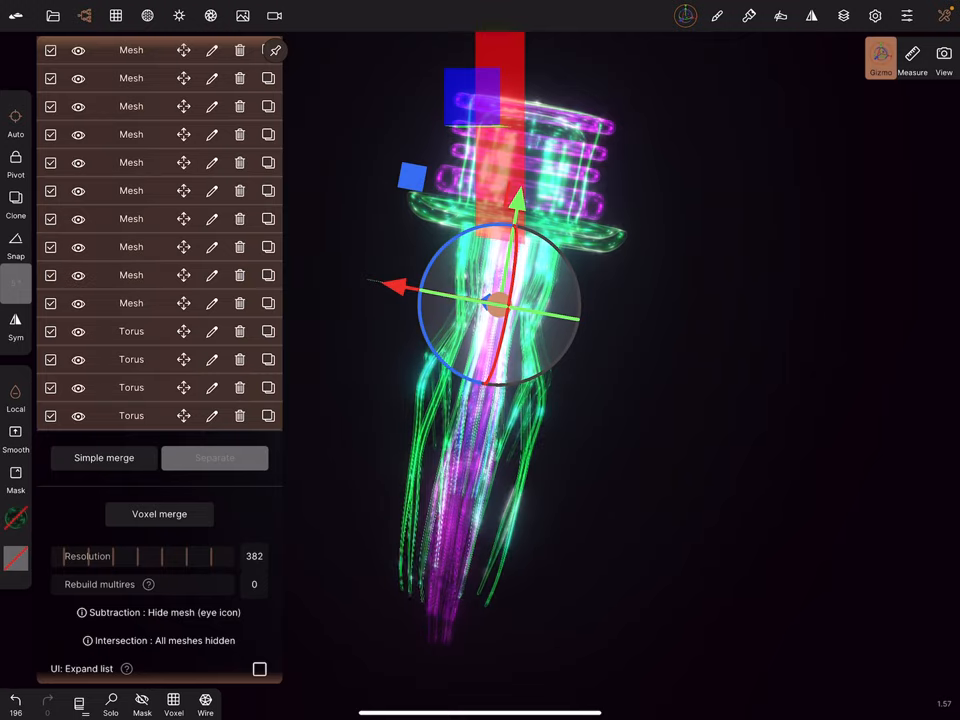
{"action": "left_click", "coordinate": [78, 247]}
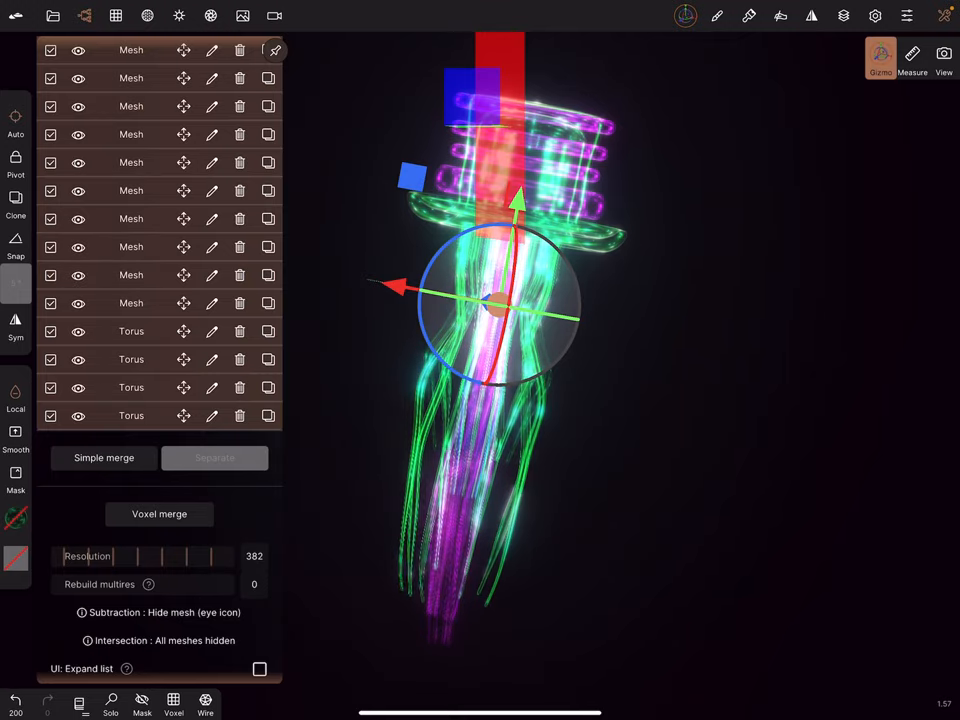
{"action": "left_click", "coordinate": [78, 191]}
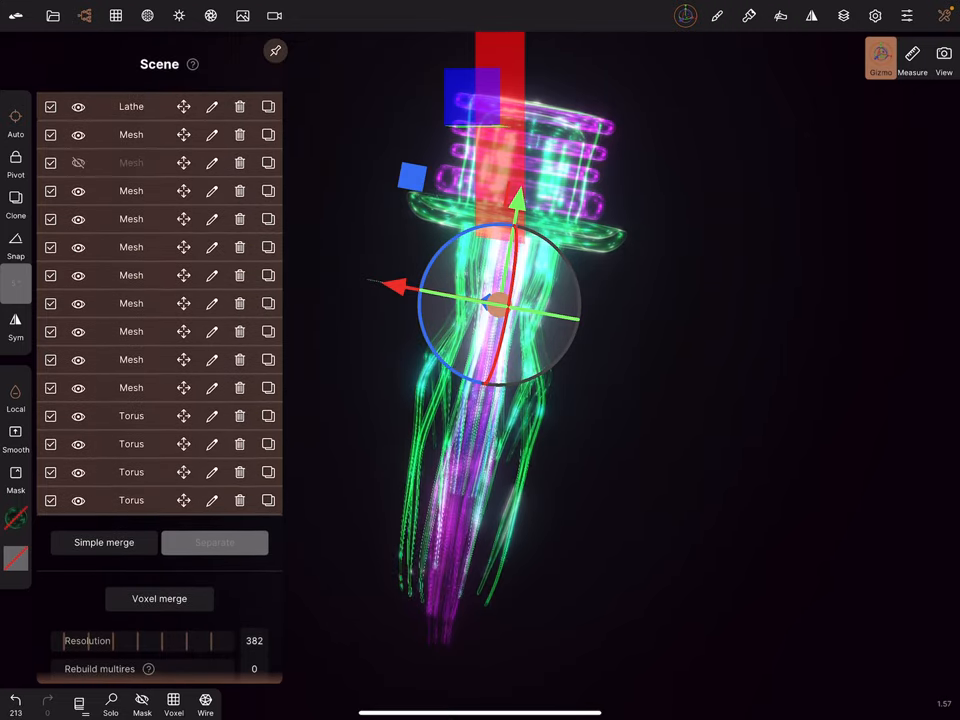
{"action": "left_click", "coordinate": [78, 162]}
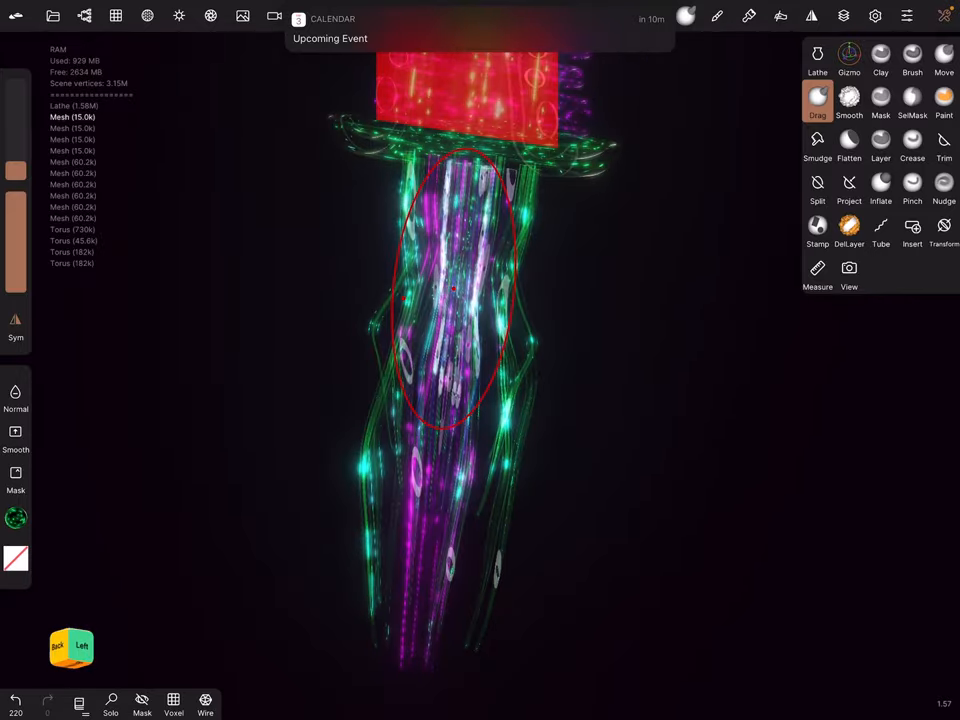
- Drag the central tentacle strands below the hat into a new shape
{"action": "left_click_drag", "start_coordinate": [455, 290], "coordinate": [535, 370]}
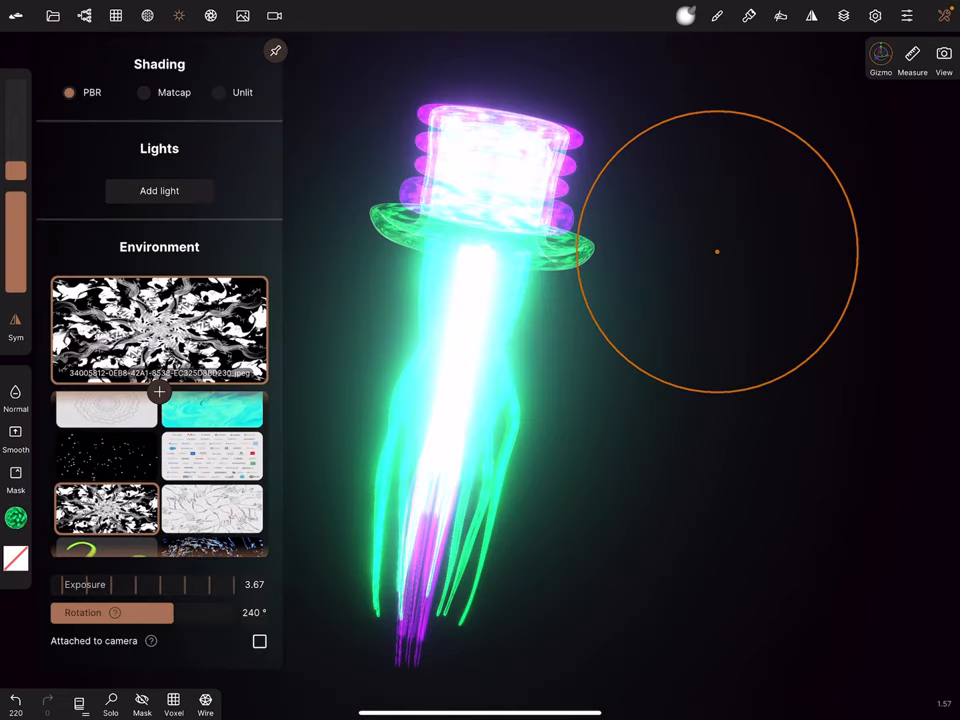
- Light the scene with the squiggle environment image, then show the post-processing settings
{"action": "scroll", "scroll_direction": "down", "scroll_amount": 3}
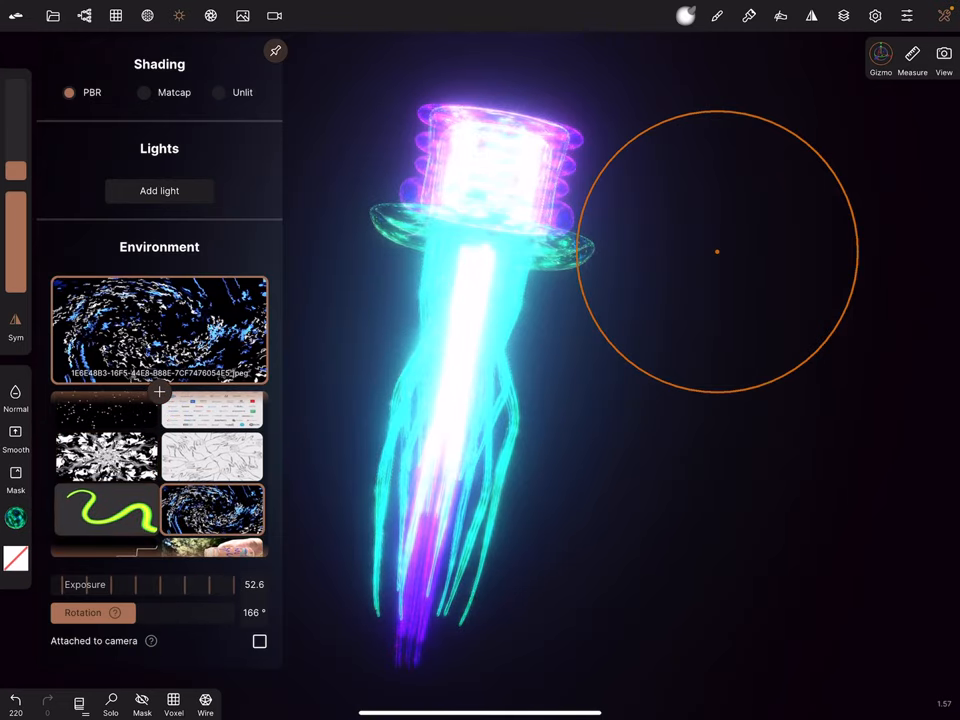
{"action": "left_click", "coordinate": [106, 510]}
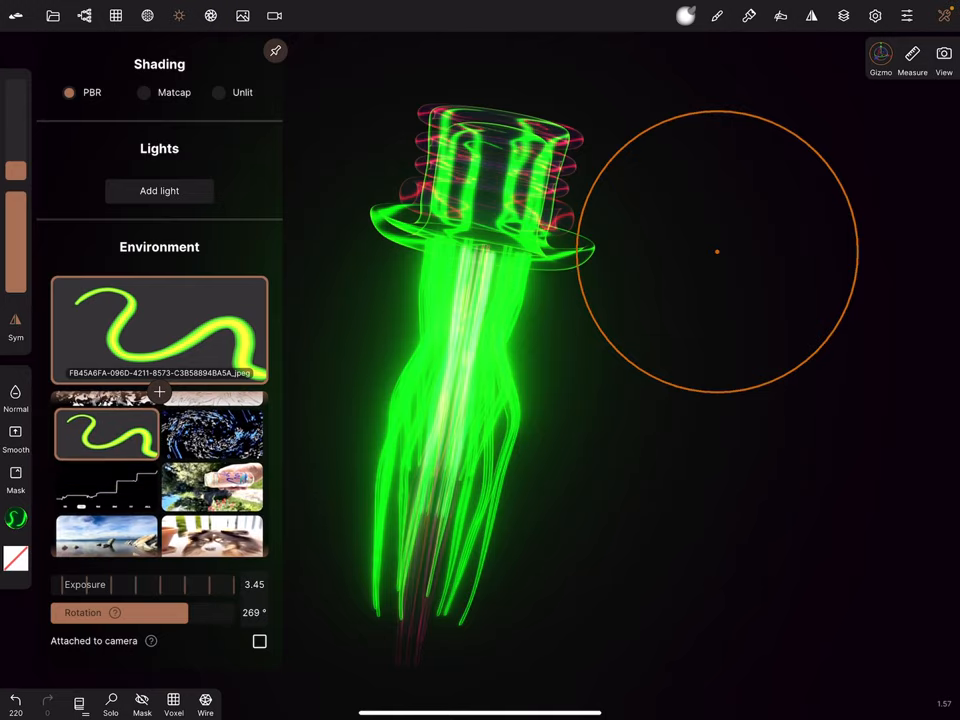
{"action": "scroll", "scroll_direction": "down", "scroll_amount": 3}
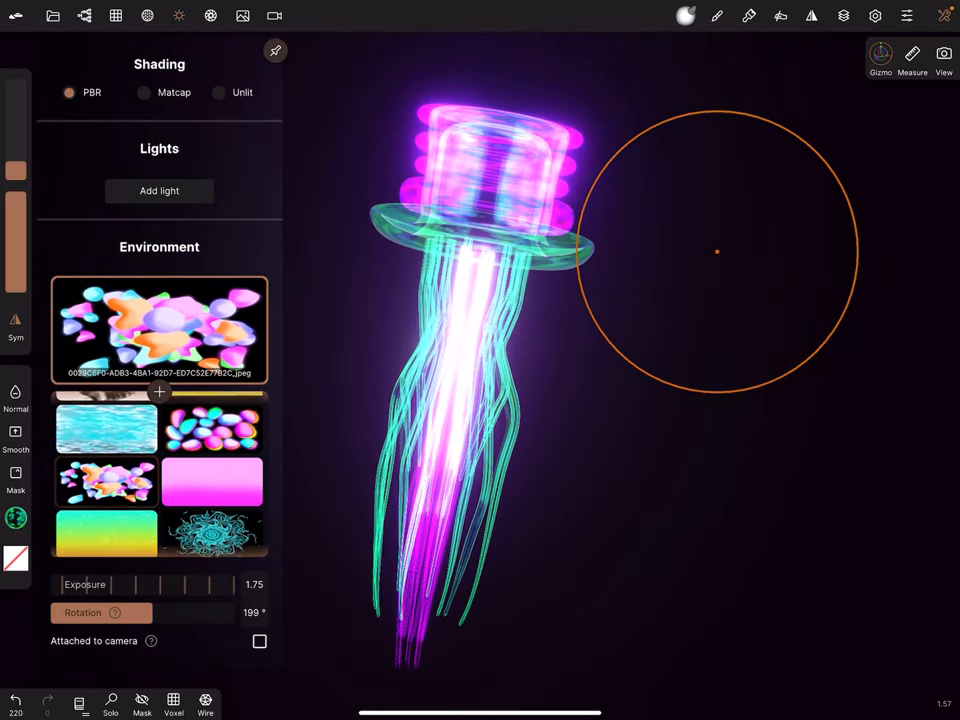
{"action": "left_click", "coordinate": [213, 434]}
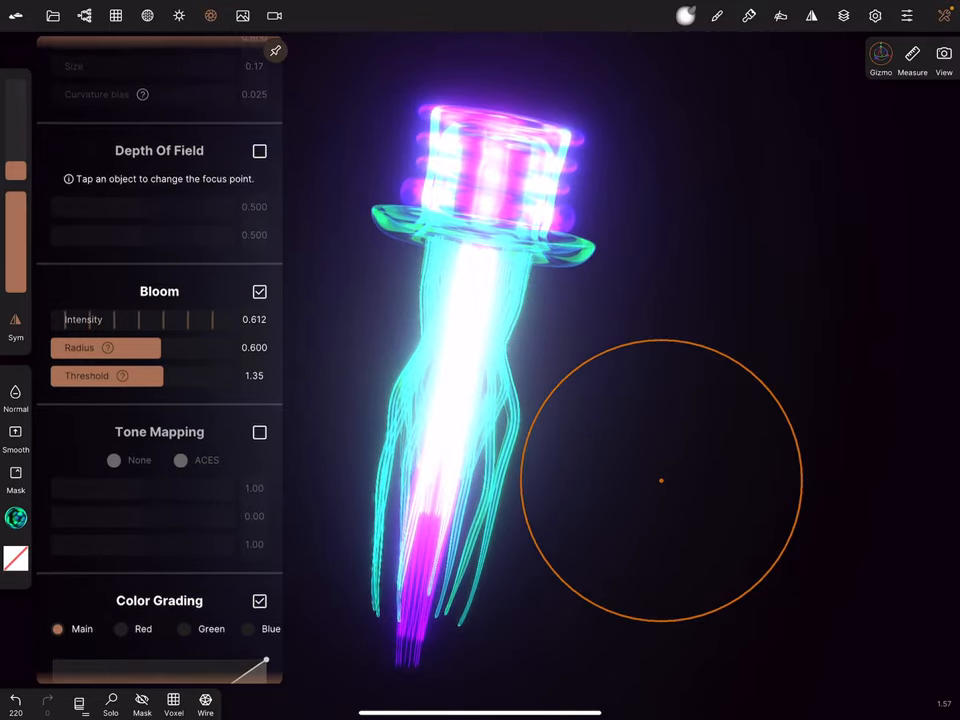
- Orbit the view to face the jellyfish straight on
{"action": "left_click_drag", "start_coordinate": [80, 374], "coordinate": [240, 374]}
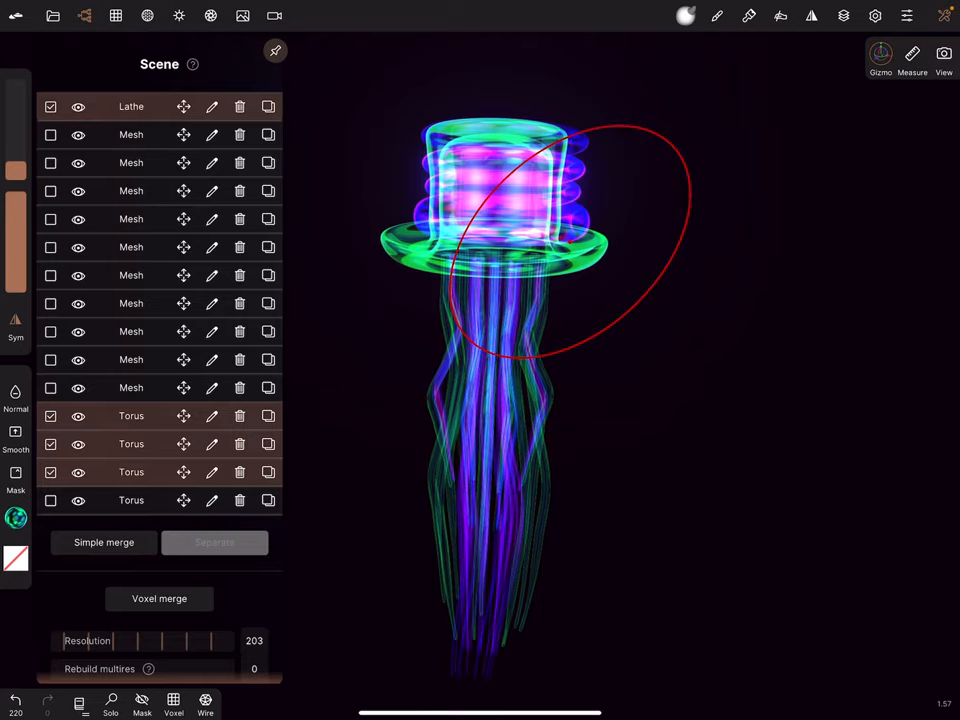
- Simple-merge the hat lathe and three torus rings into one object
{"action": "left_click", "coordinate": [51, 500]}
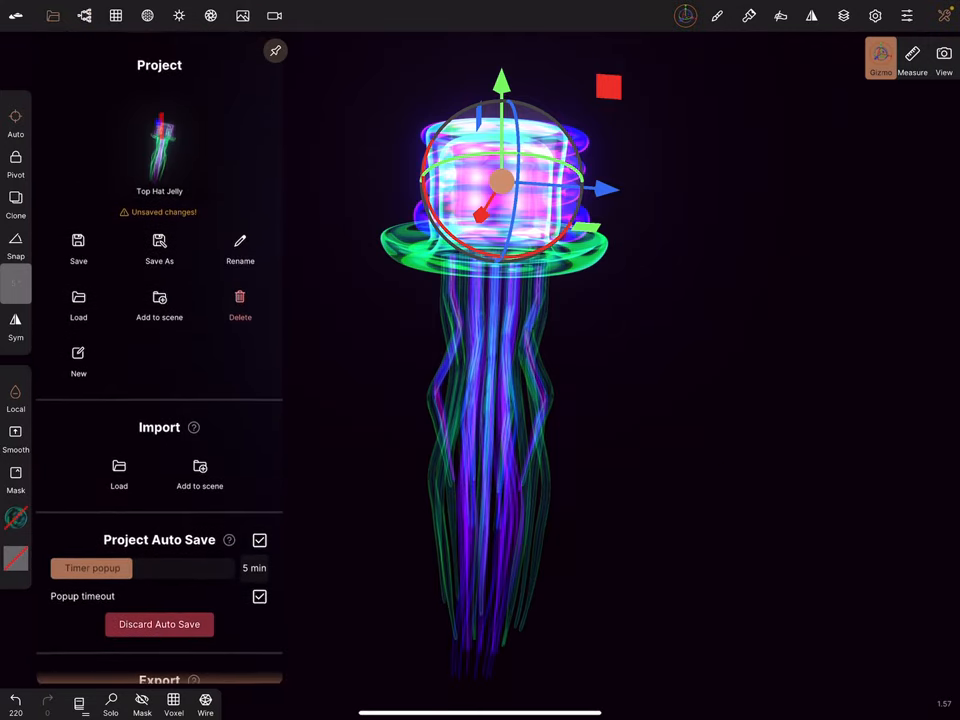
- Save a copy of the project named Top Hat Jelly2
{"action": "left_click", "coordinate": [78, 249]}
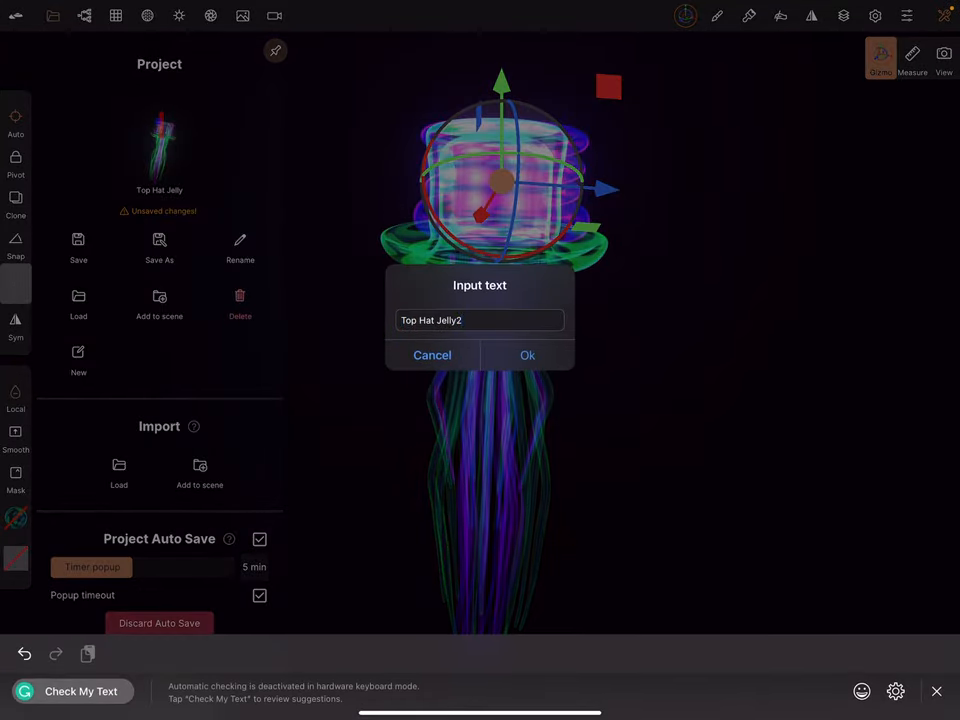
{"action": "left_click", "coordinate": [527, 355]}
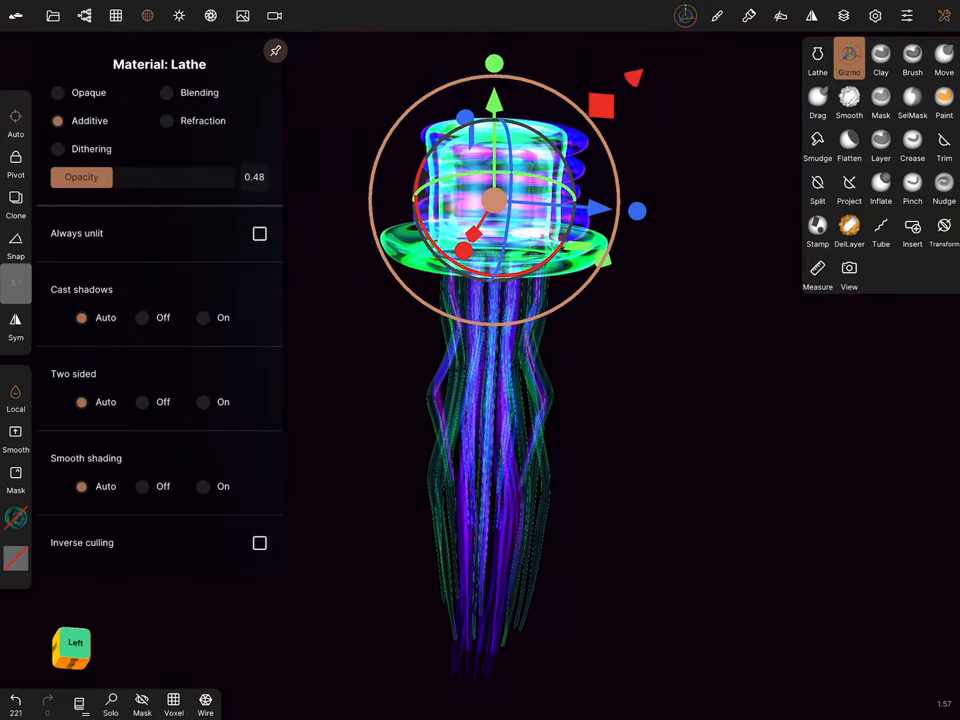
- Resize the merged hat with the gizmo and orbit around to check it
{"action": "left_click_drag", "start_coordinate": [150, 177], "coordinate": [165, 177]}
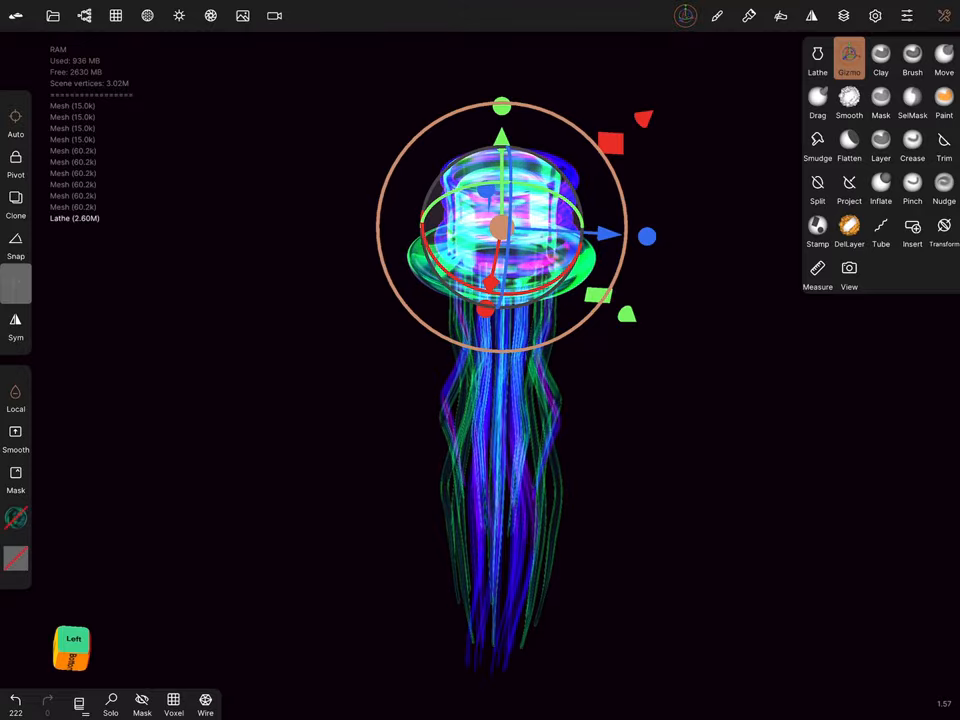
{"action": "left_click_drag", "start_coordinate": [500, 230], "coordinate": [520, 265]}
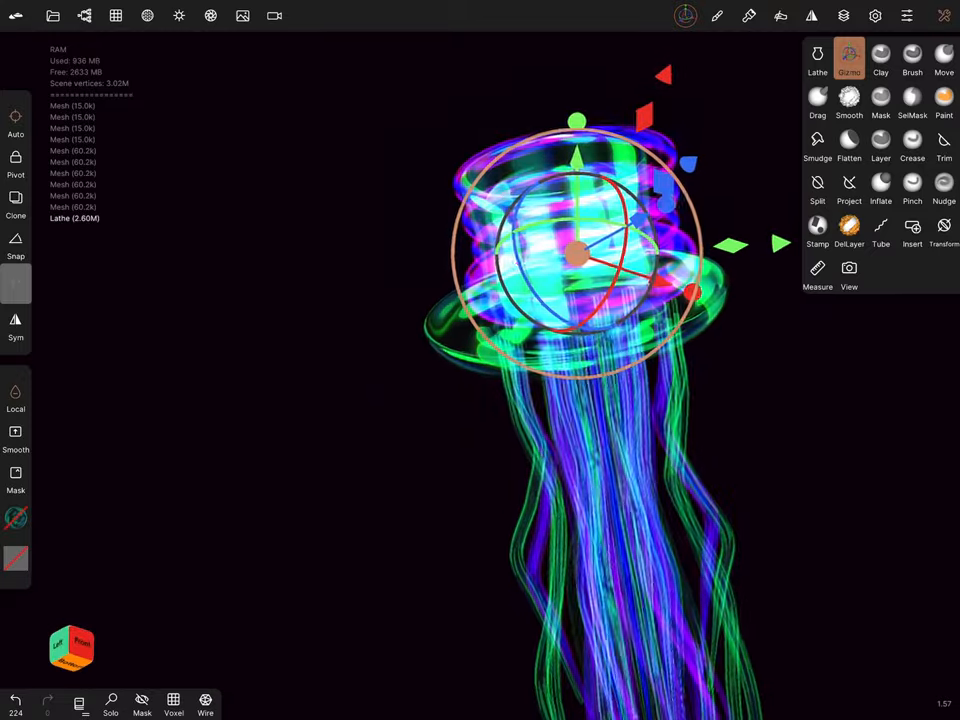
{"action": "left_click_drag", "start_coordinate": [575, 250], "coordinate": [455, 245]}
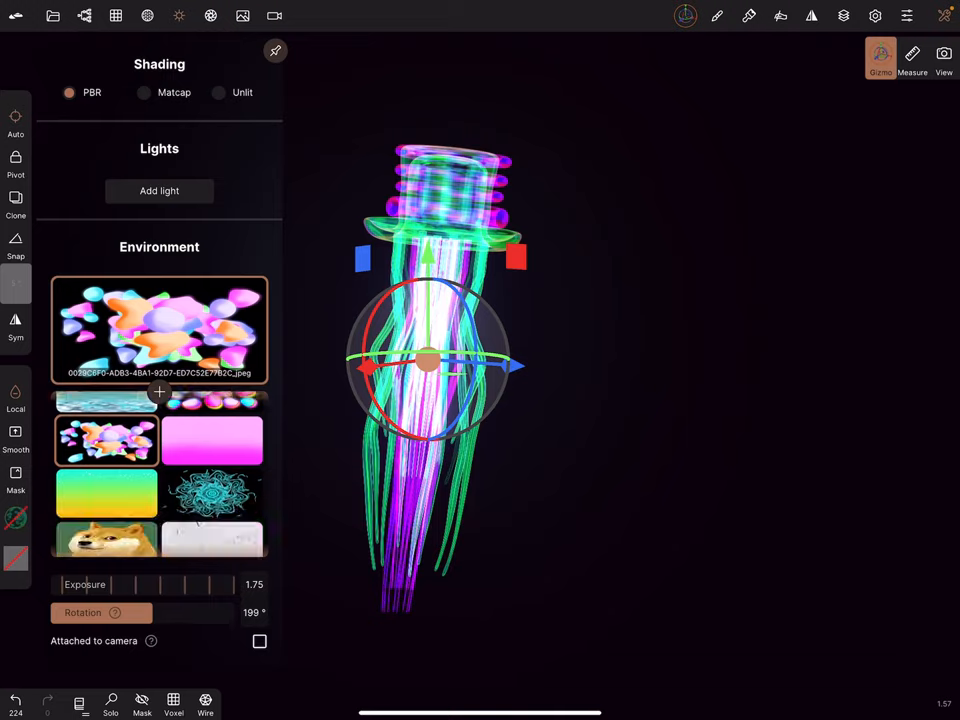
- Try star-field, pebbles, water and striped environment images, ending on the star field
{"action": "left_click", "coordinate": [159, 330]}
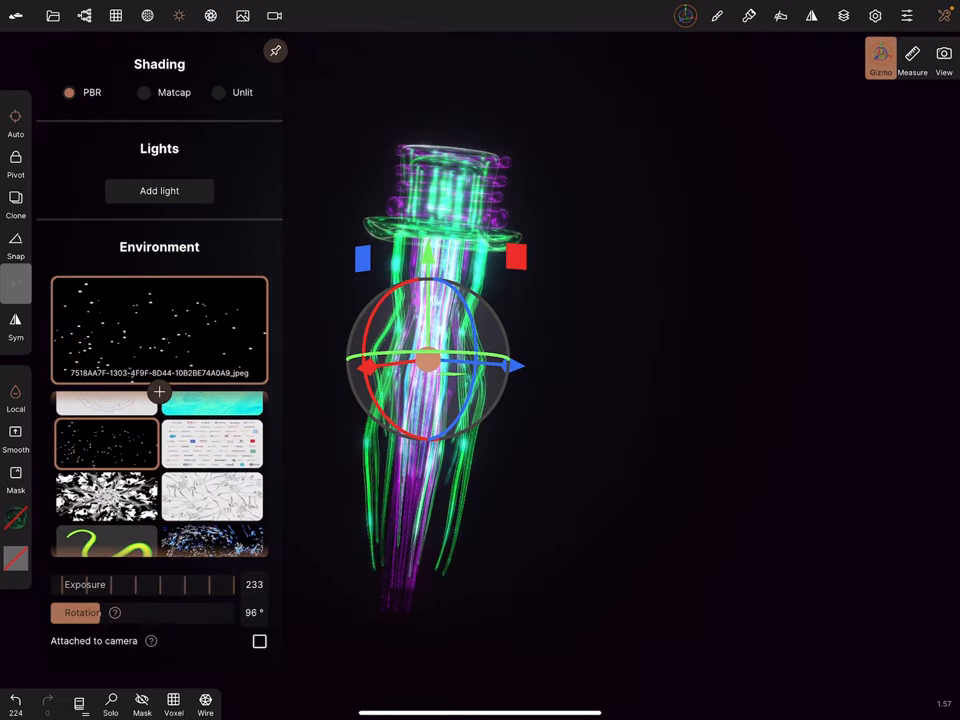
{"action": "scroll", "scroll_direction": "down", "scroll_amount": 3}
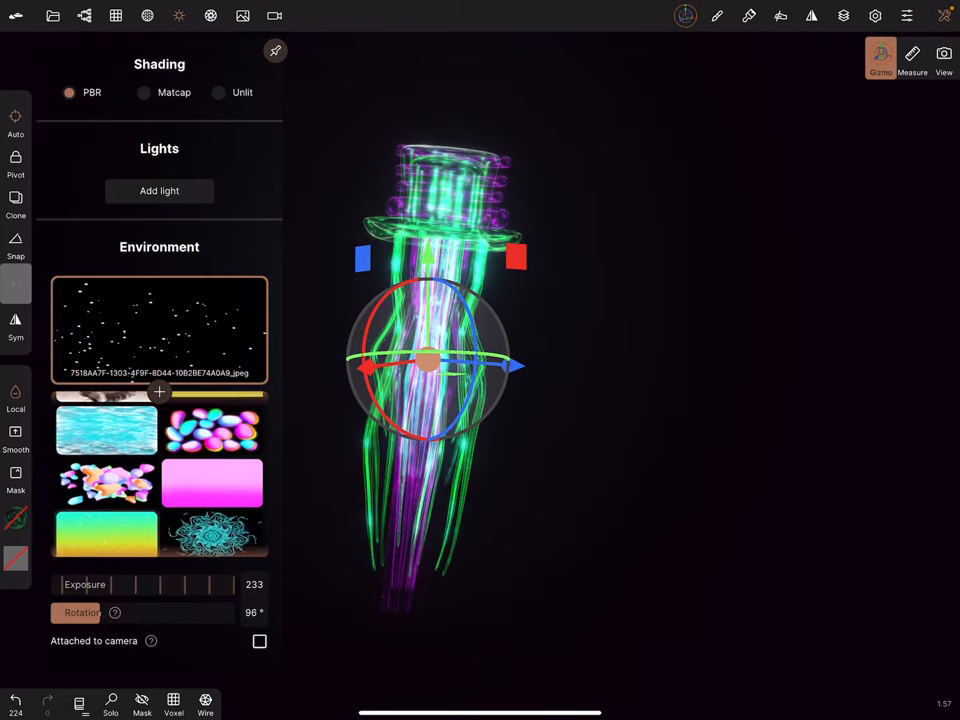
{"action": "left_click", "coordinate": [212, 429]}
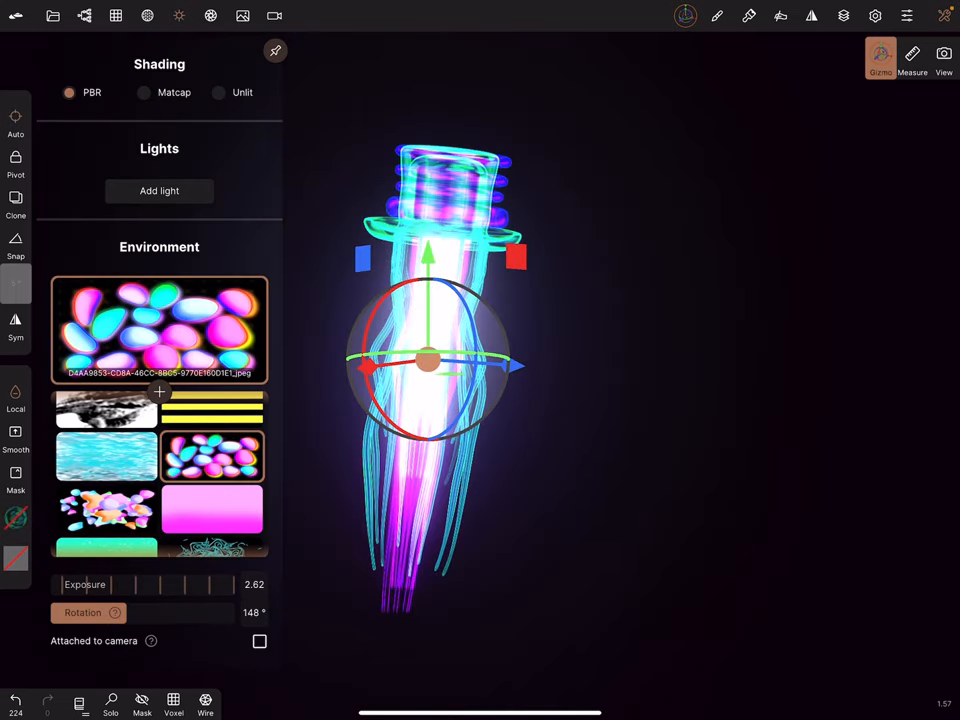
{"action": "left_click", "coordinate": [107, 456]}
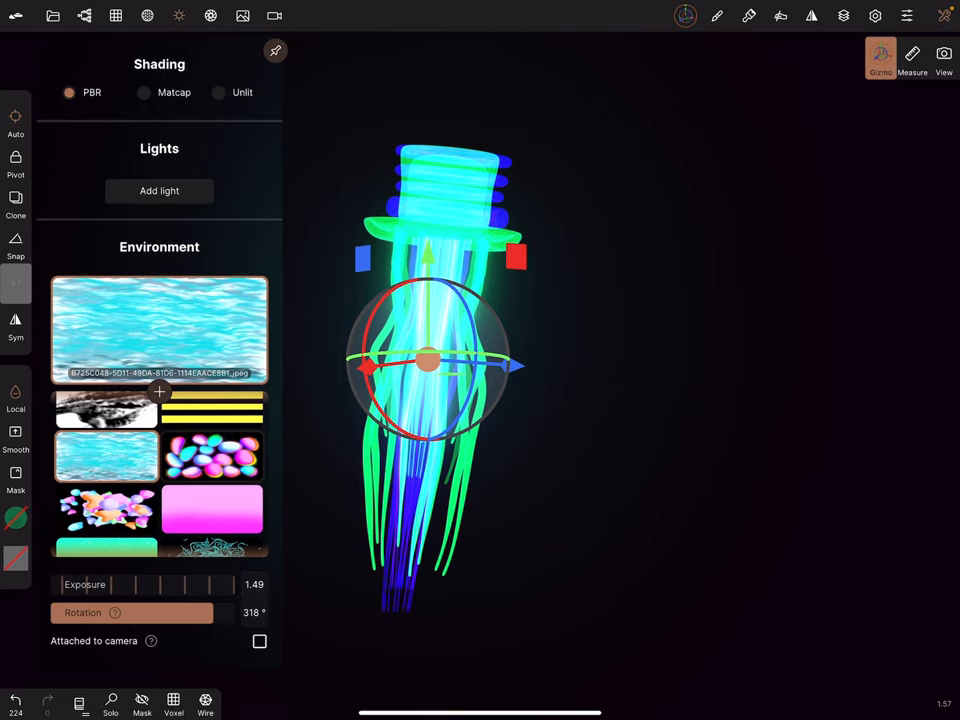
{"action": "left_click", "coordinate": [212, 405]}
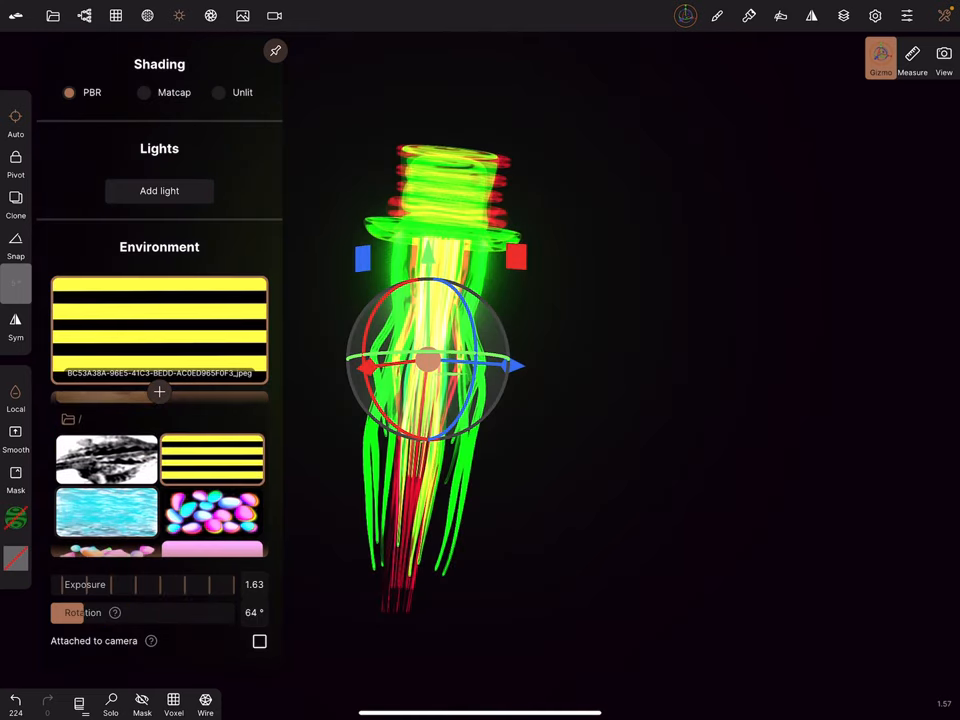
{"action": "left_click", "coordinate": [213, 527]}
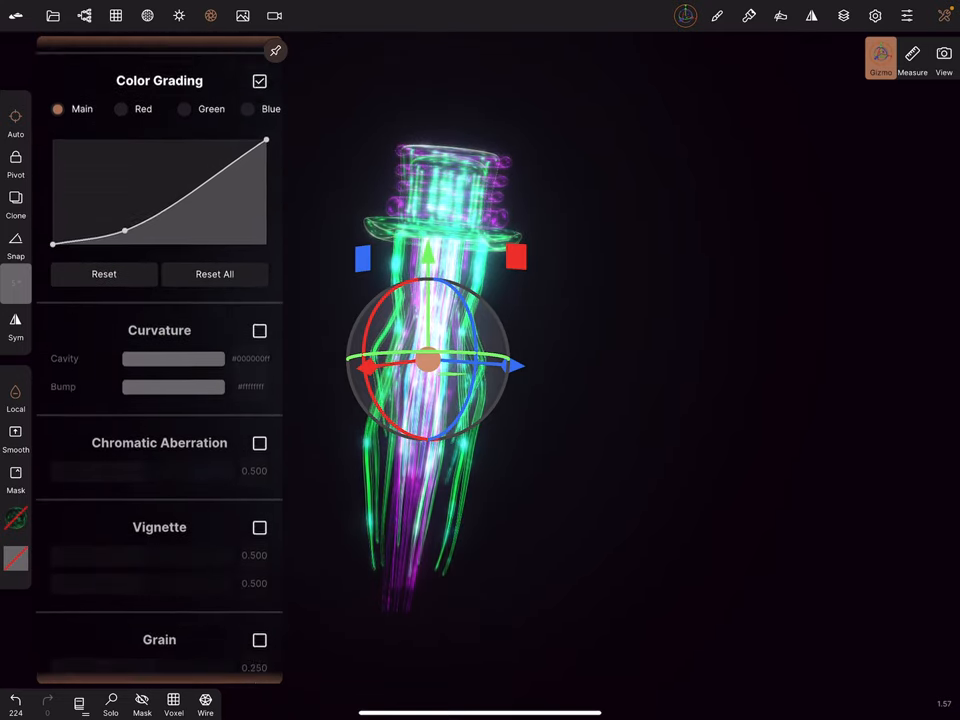
- Enable Ambient Occlusion alongside bloom, close the post-process panel, and orbit the jellyfish
{"action": "scroll", "scroll_direction": "down", "scroll_amount": 3}
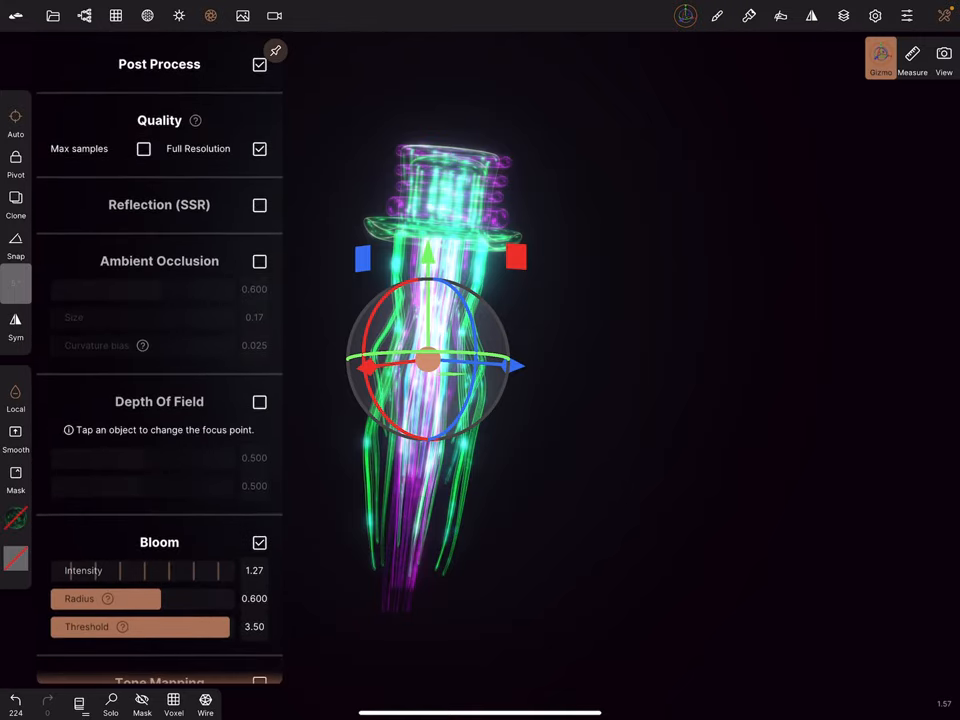
{"action": "left_click", "coordinate": [259, 261]}
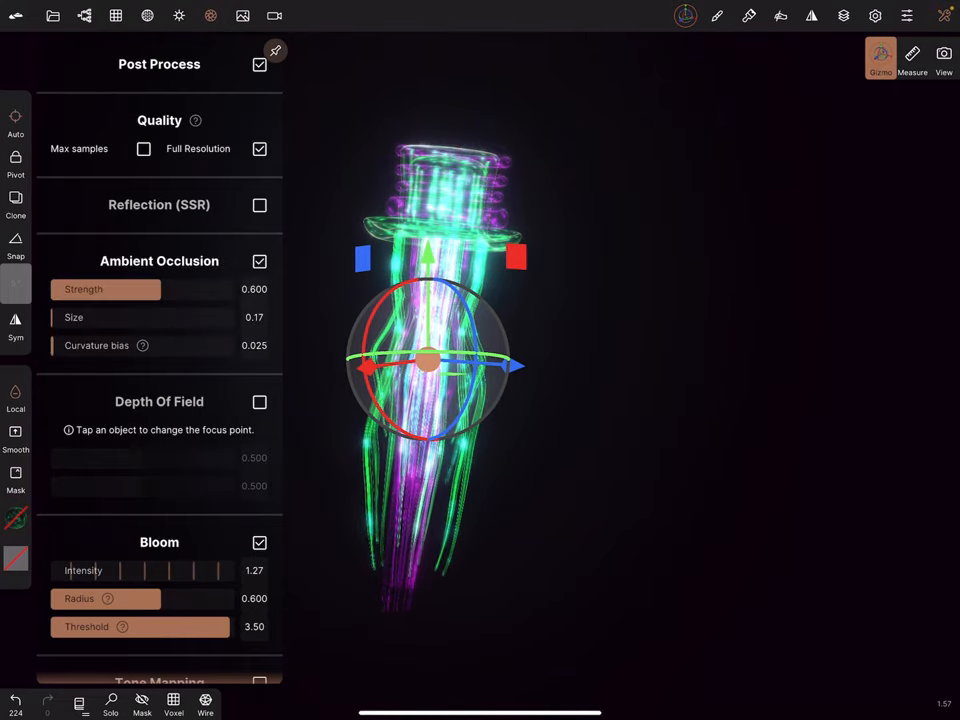
{"action": "left_click", "coordinate": [259, 261]}
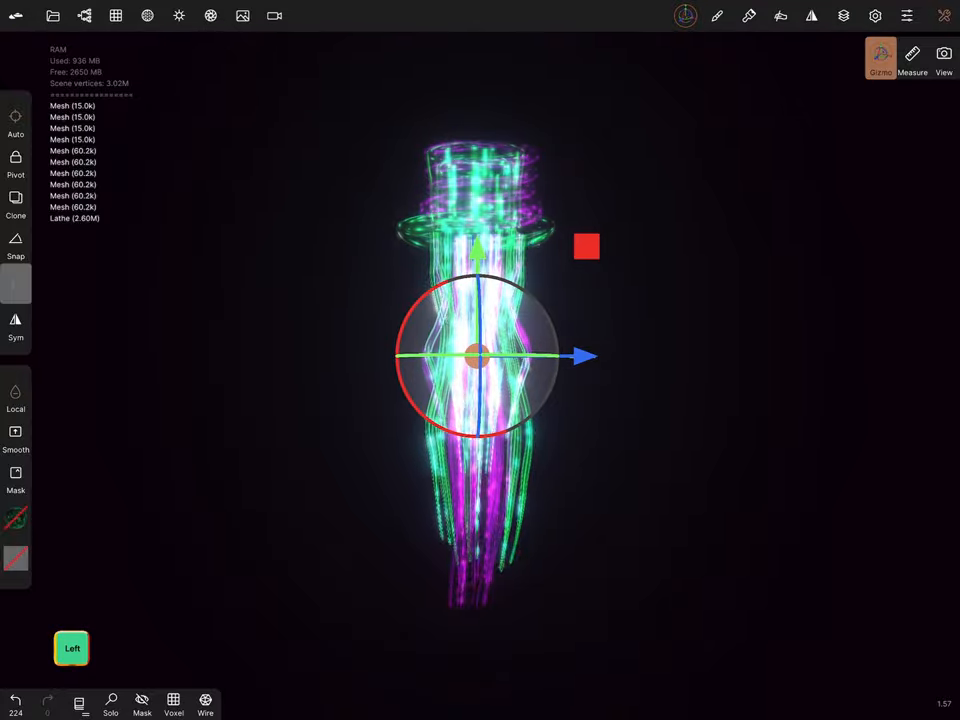
{"action": "left_click_drag", "start_coordinate": [480, 360], "coordinate": [490, 410]}
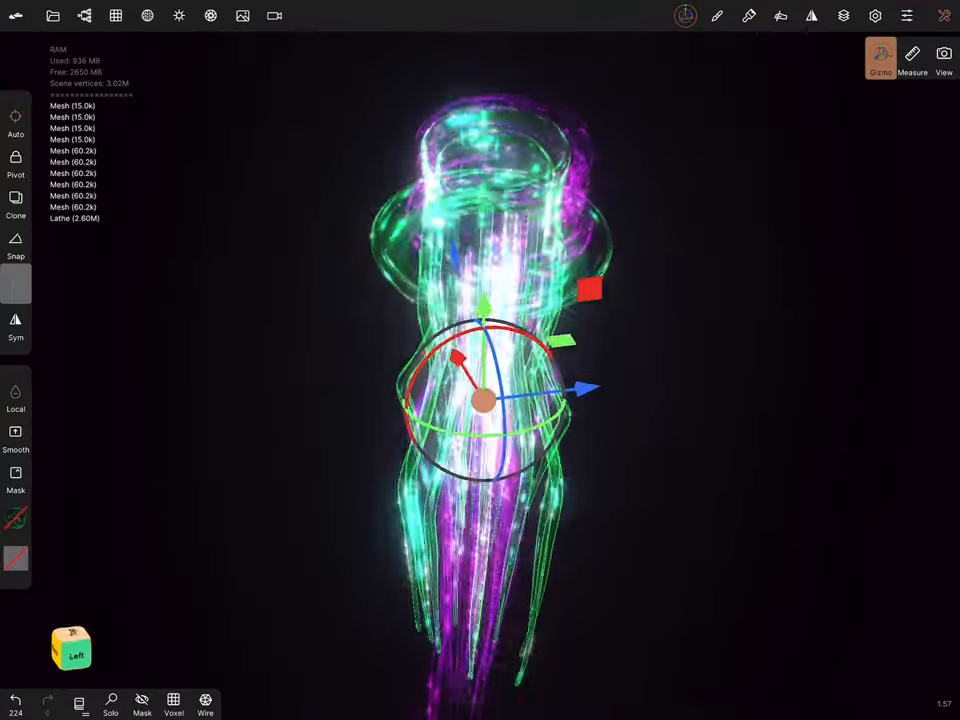